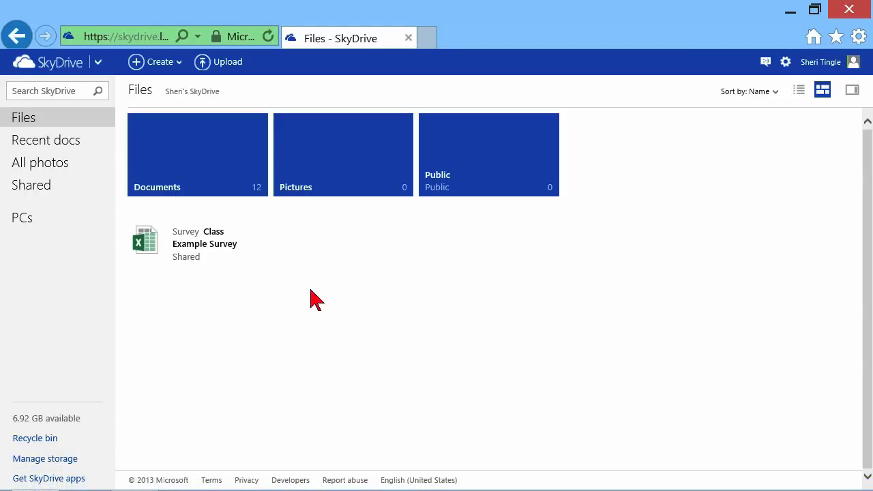
Bring up SkyDrive's Create menu listing the new item types
click(155, 61)
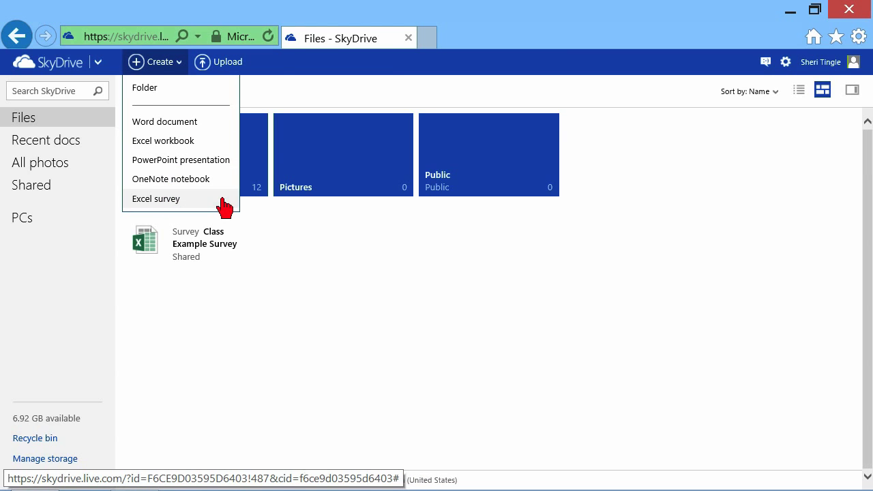
Start a new Excel survey named 'Class Example Survey', which is rejected as a duplicate name
click(156, 199)
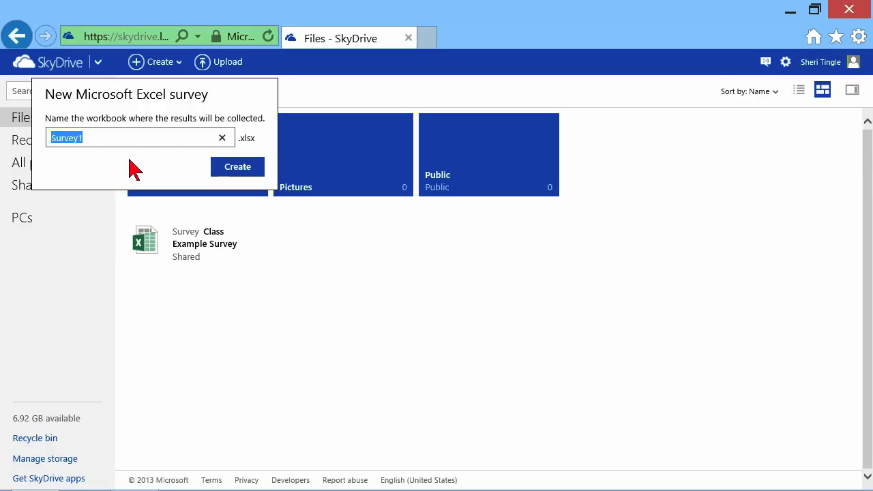
text(C)
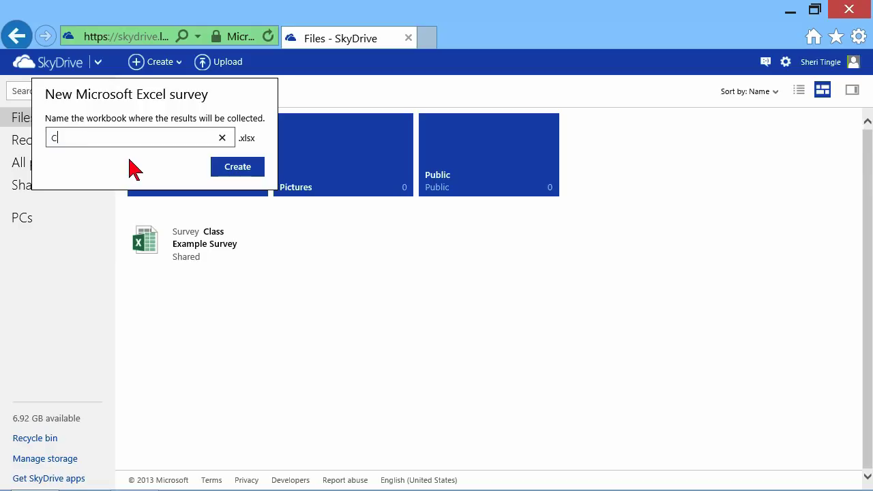
text(lass Exa)
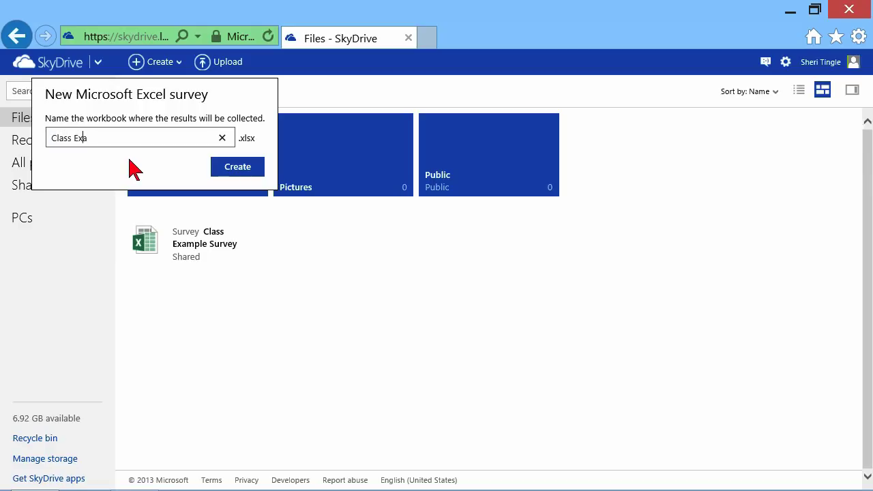
text(mple Su)
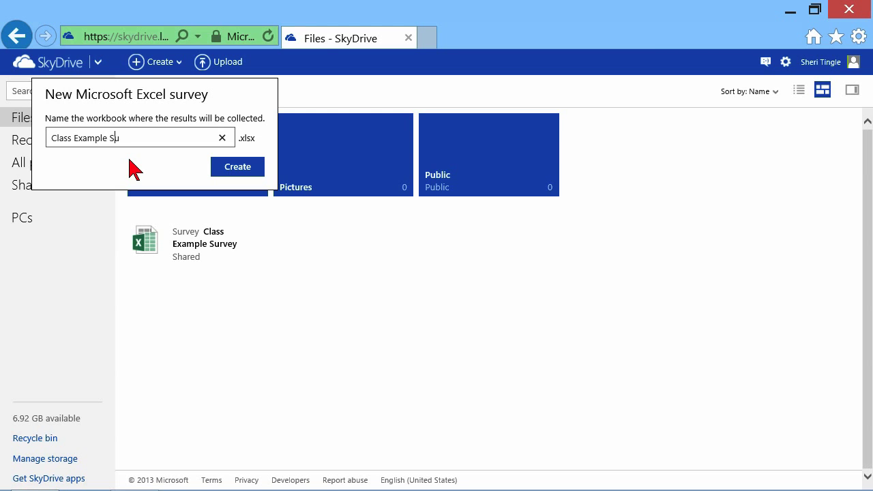
text(rvey)
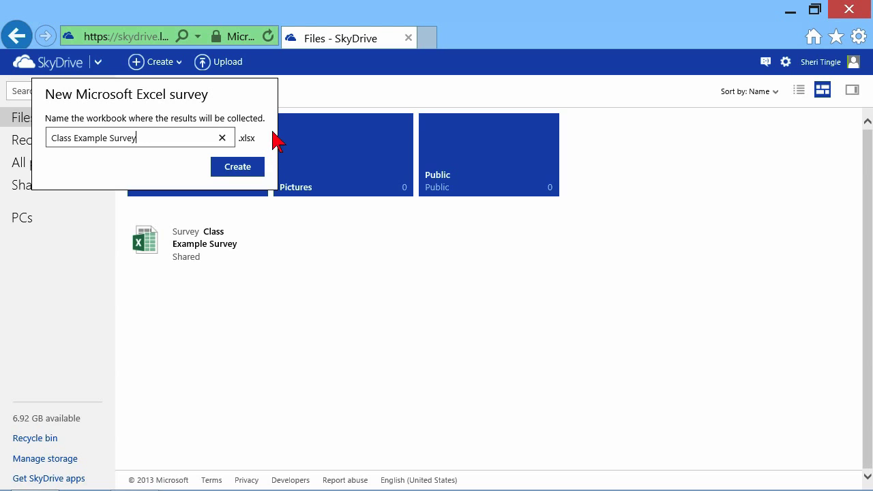
click(237, 167)
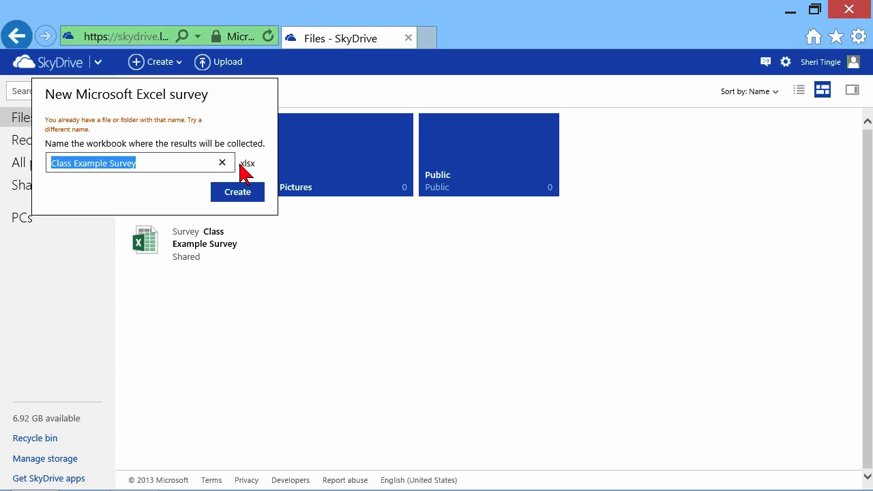
mouse_move(156, 176)
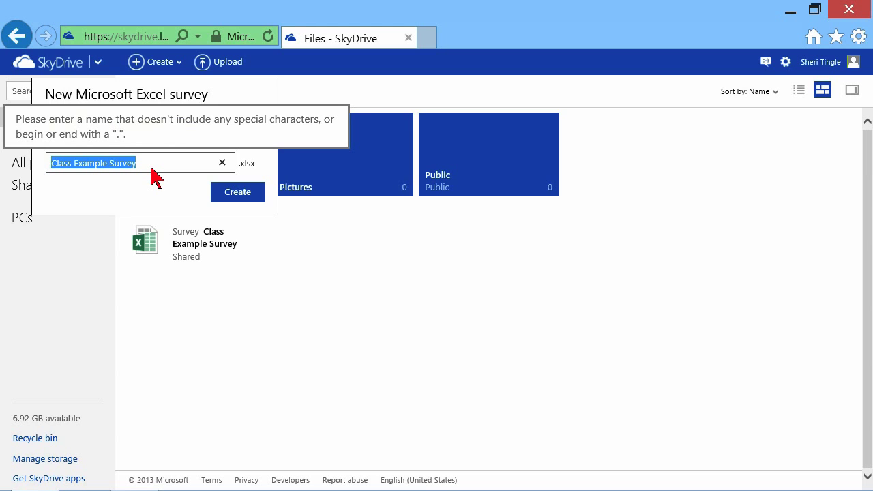
Rename the survey workbook 'Survey Created in Class' and create it
click(237, 191)
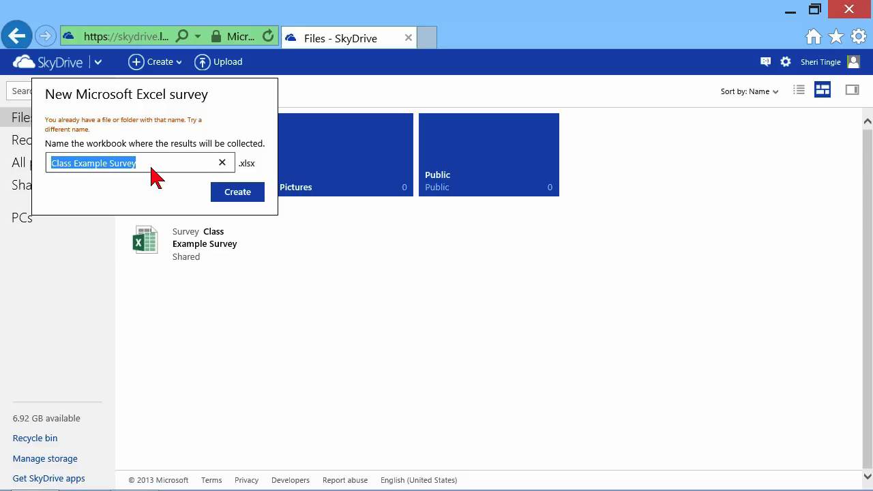
text(Survey Cl)
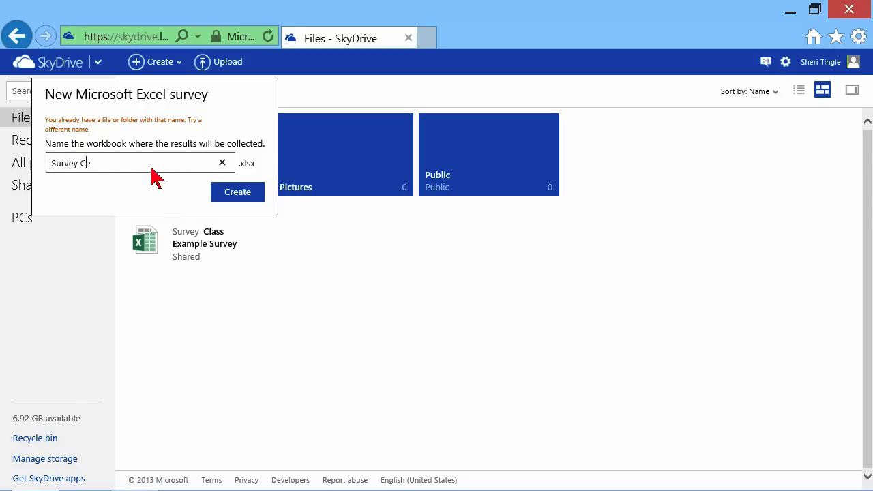
key(Backspace)
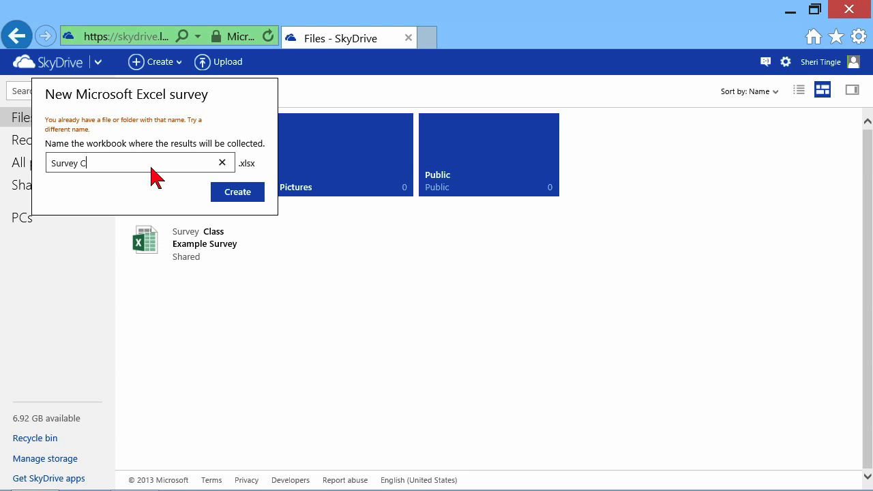
text(reated in Cls)
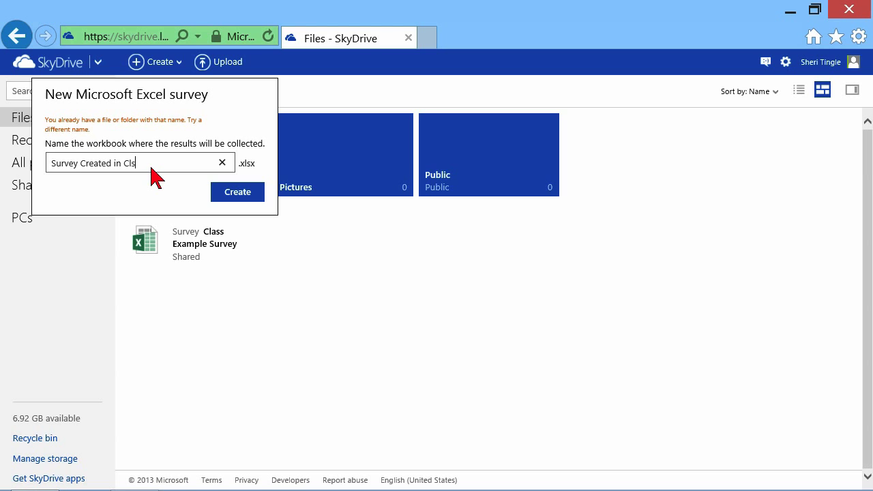
text(ss)
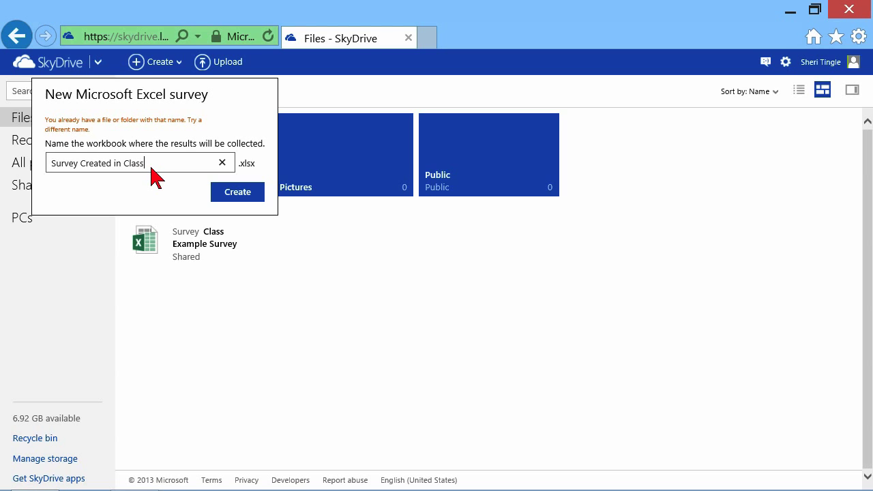
click(237, 191)
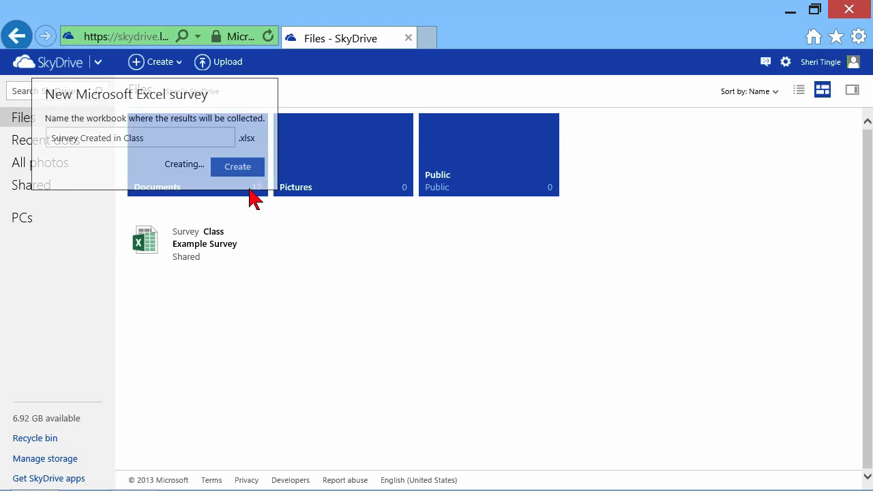
Replace the title placeholder with 'Company Picnic Survey'
click(238, 167)
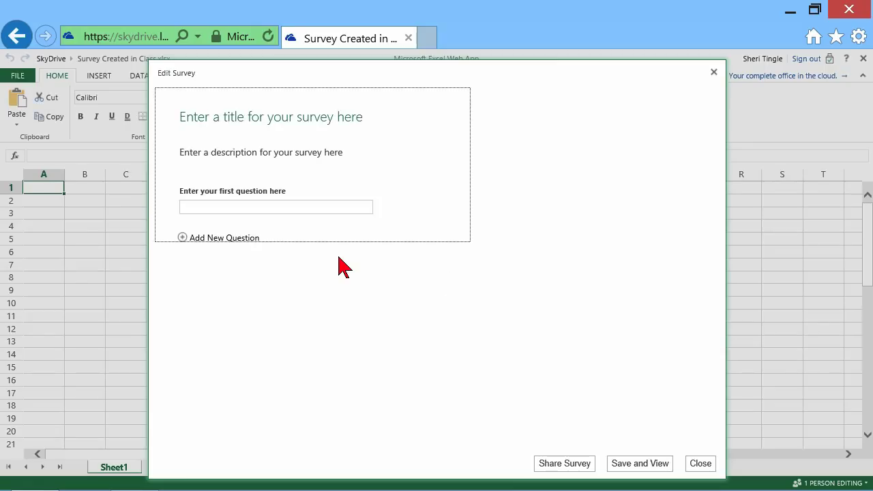
mouse_move(85, 152)
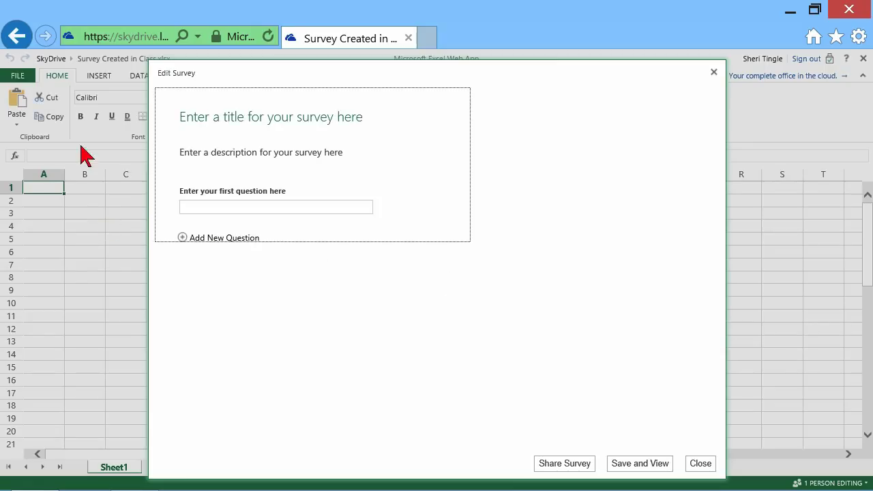
mouse_move(93, 191)
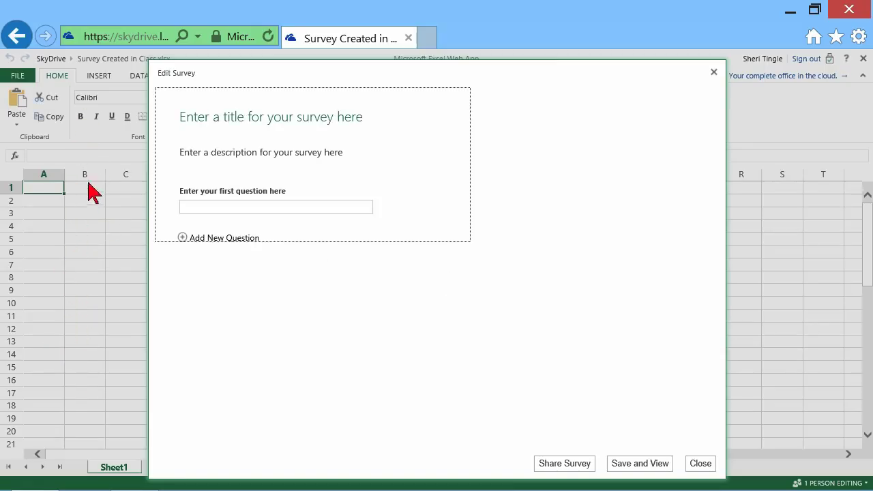
click(293, 123)
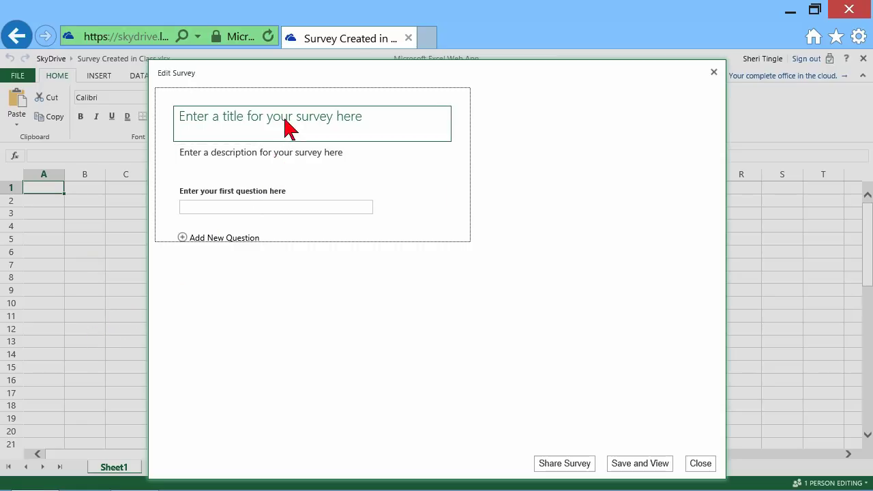
click(294, 116)
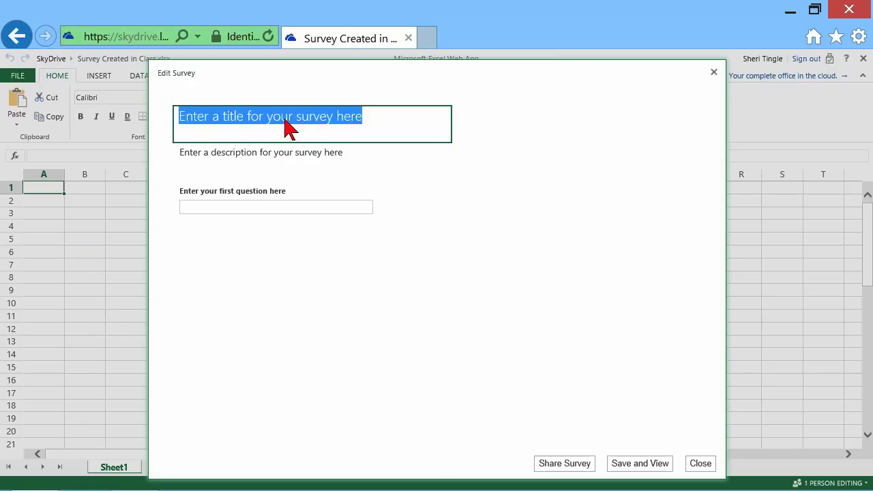
text(Company)
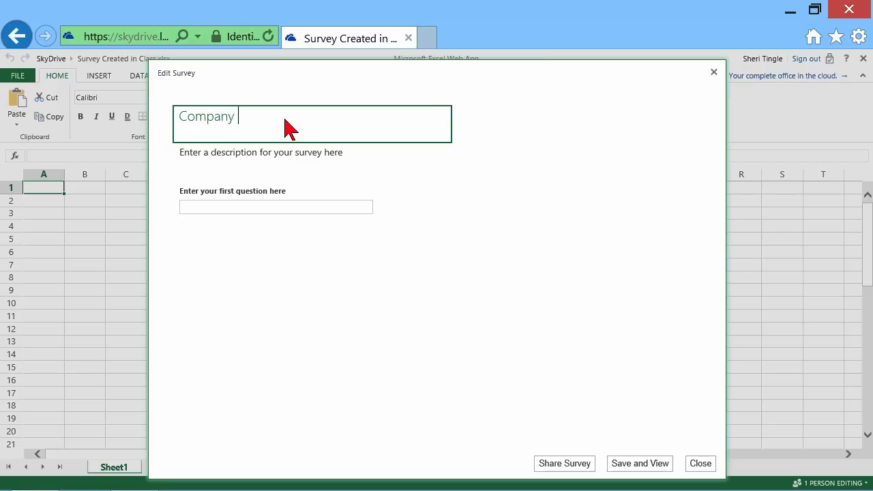
text(Picnic)
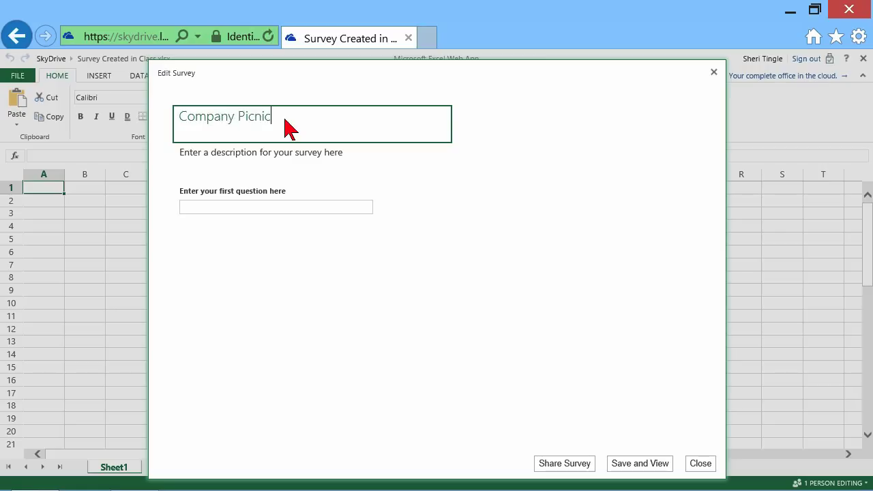
text(Survey)
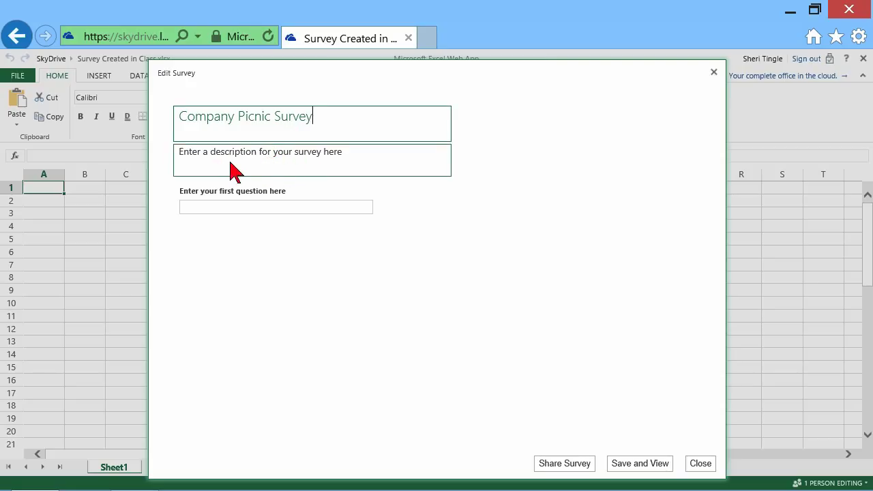
Make the first question 'What would you like to eat?' with a Text response
click(276, 207)
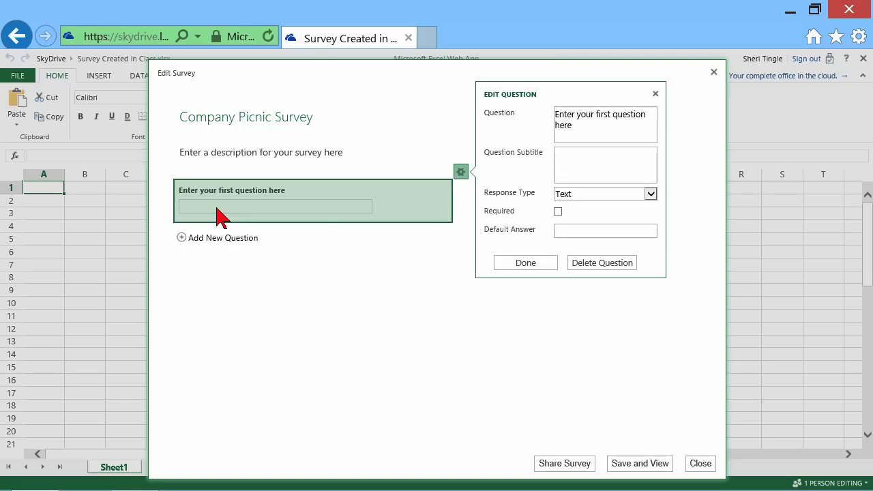
triple_click(601, 120)
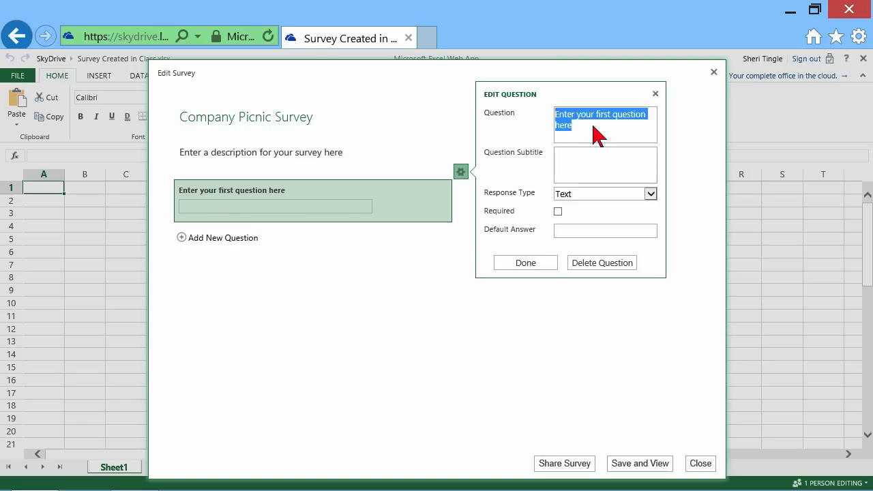
text(What woul)
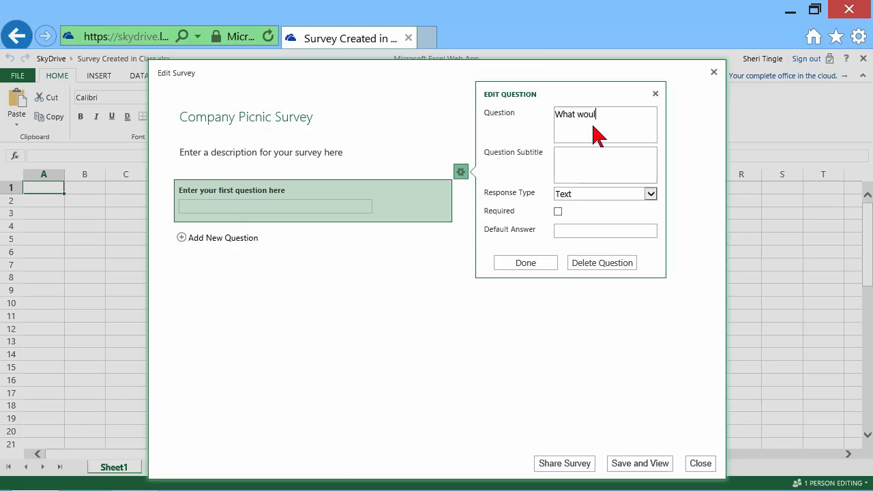
text(d you like to)
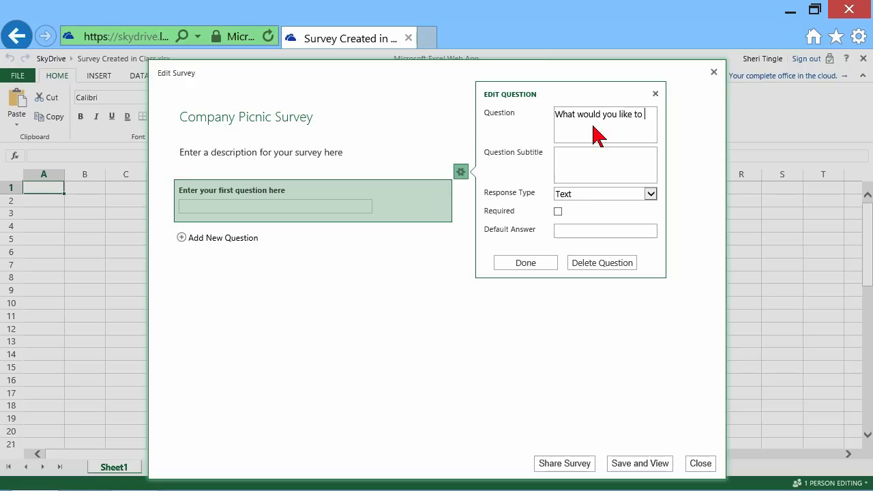
text(eat?)
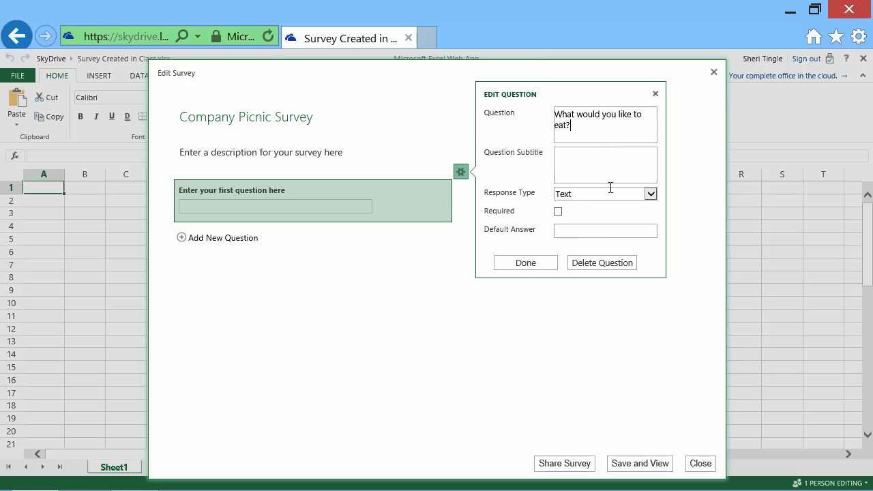
click(649, 194)
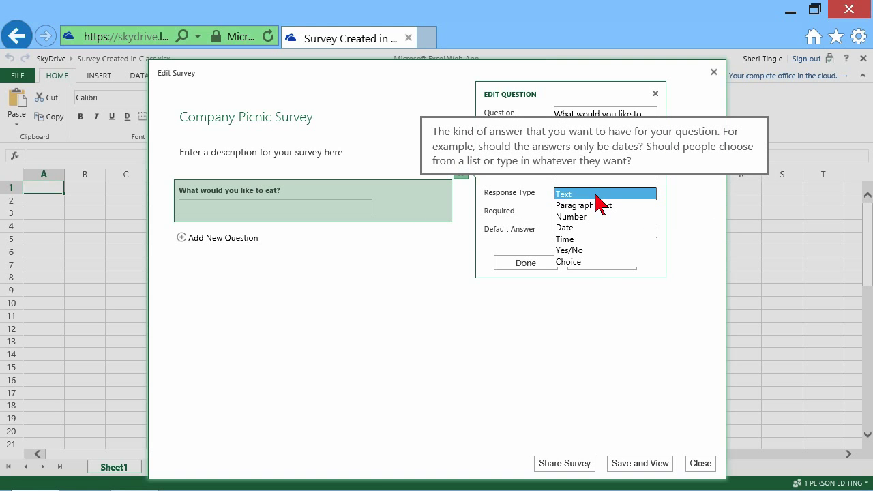
click(564, 194)
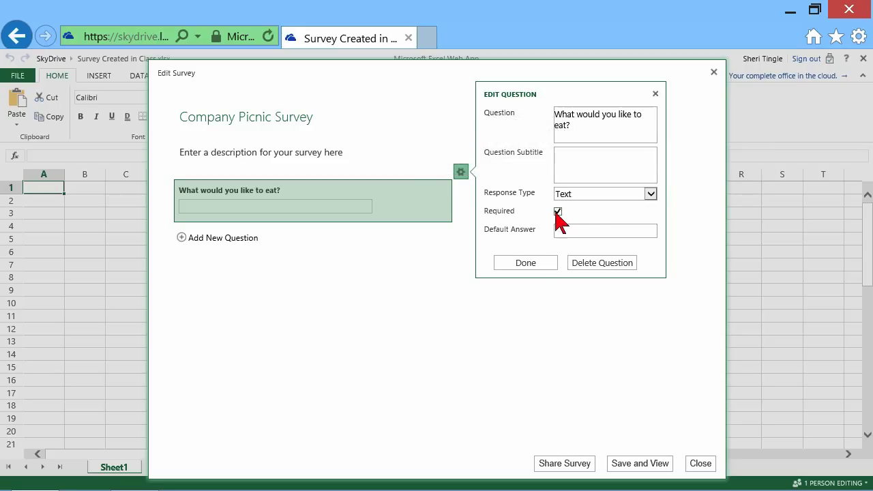
click(525, 262)
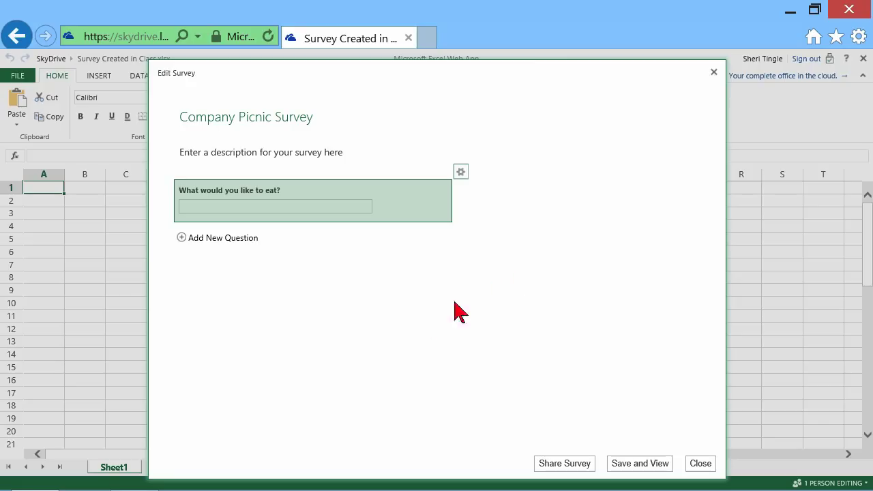
Add 'Would you like family members to be invited?' as a required Yes/No question defaulting to Yes
click(222, 237)
text(Would you )
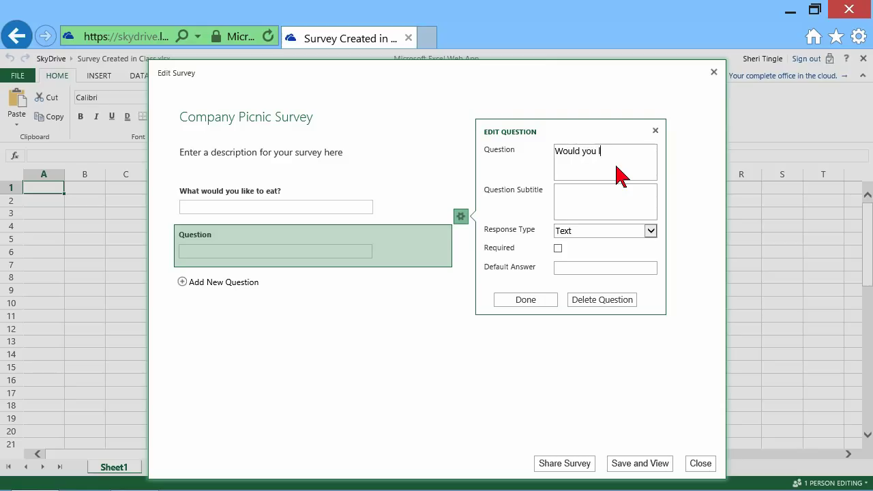
text(like family)
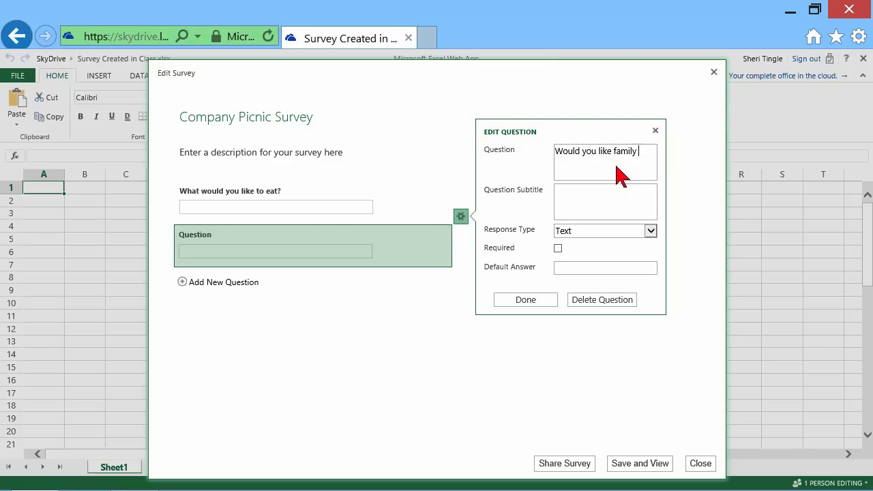
text(members to b)
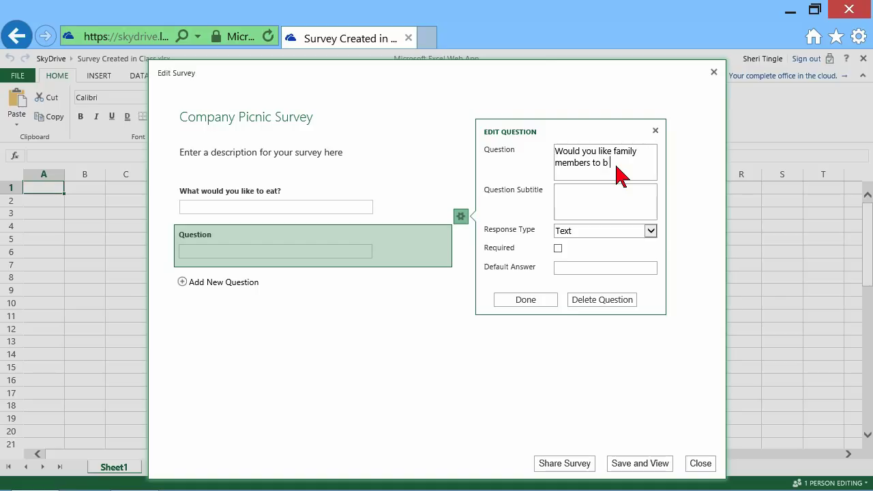
text(e invited)
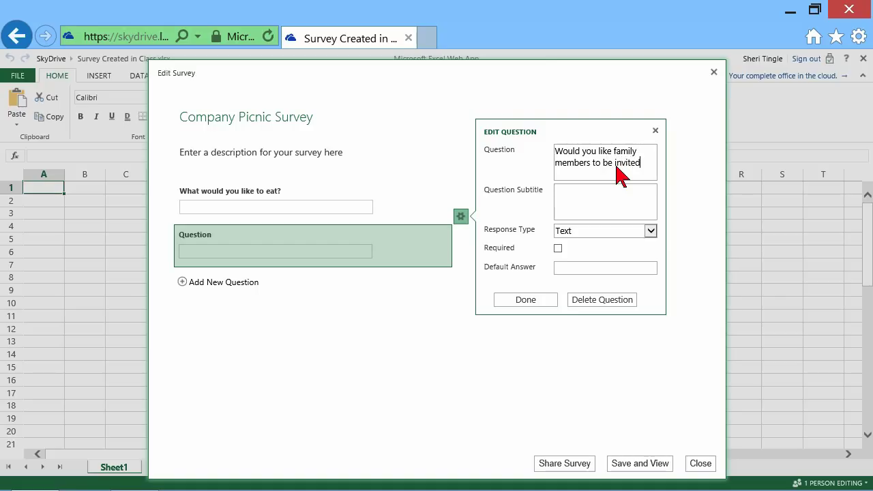
click(649, 231)
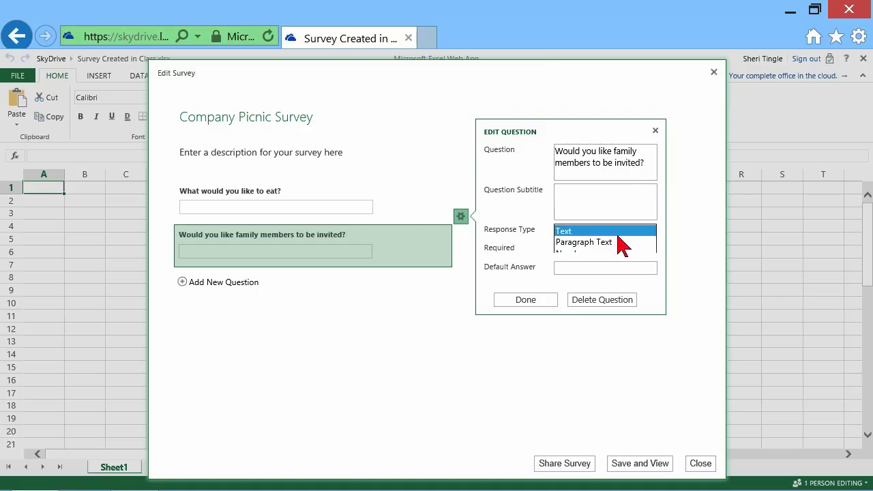
click(594, 242)
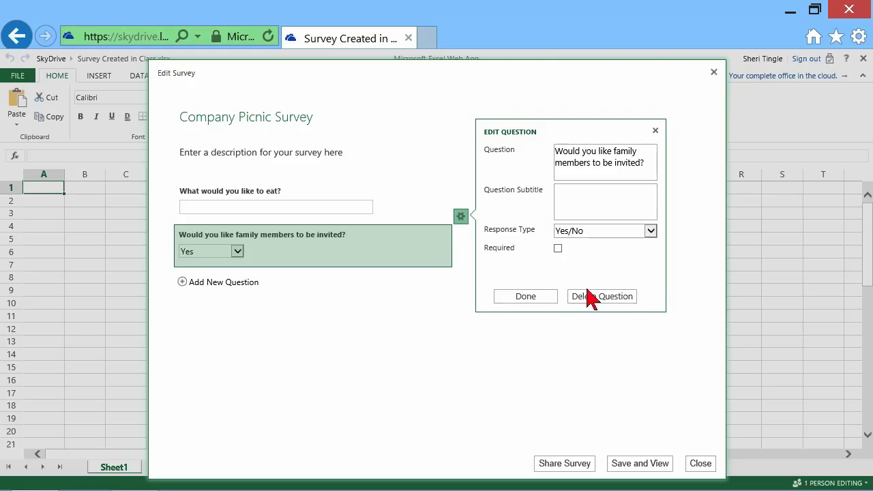
click(558, 249)
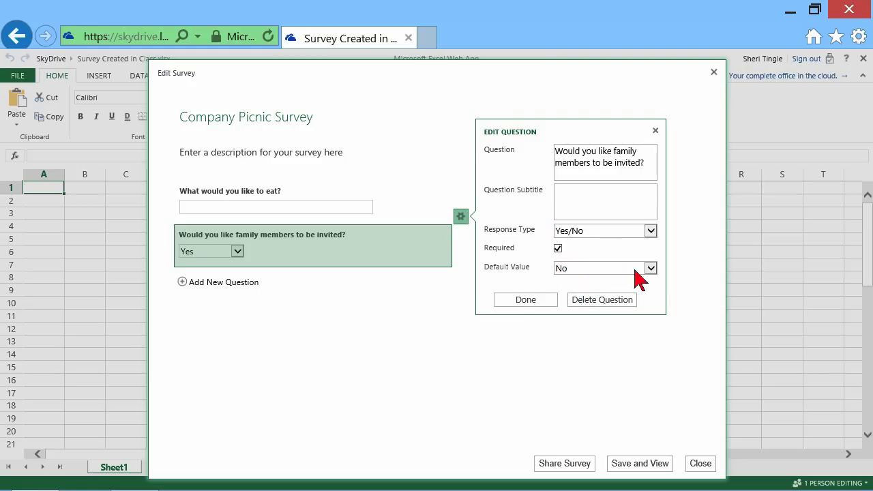
click(649, 267)
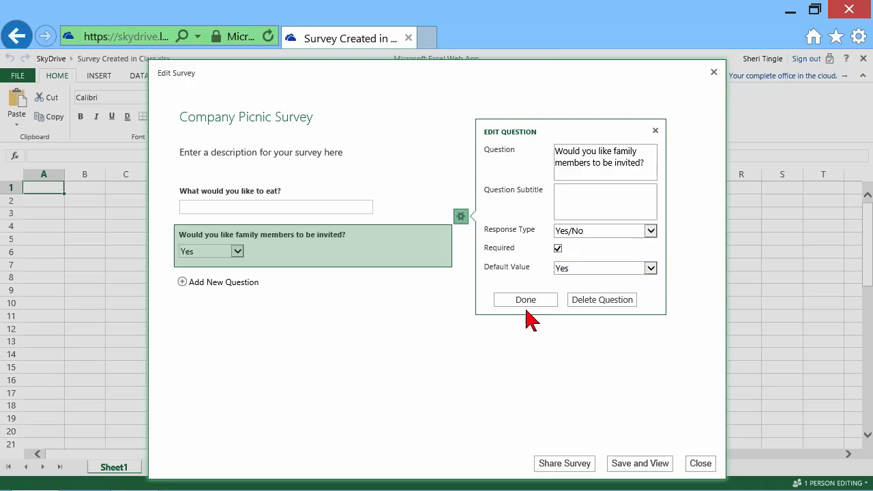
click(526, 300)
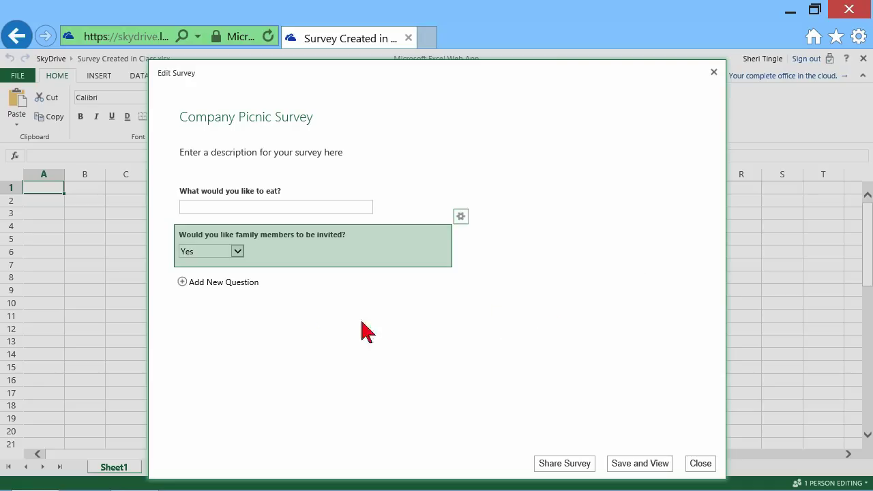
Add 'What games would you suggest we play?' as a third question with a Text response
click(224, 281)
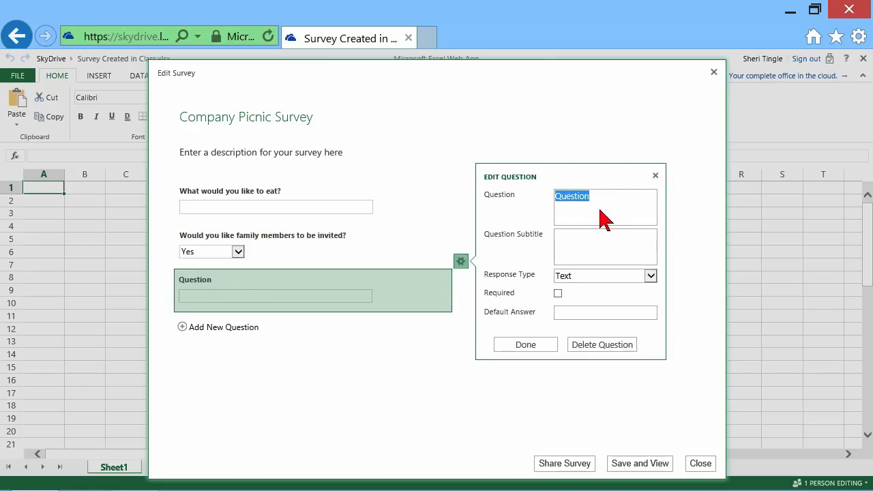
text(What)
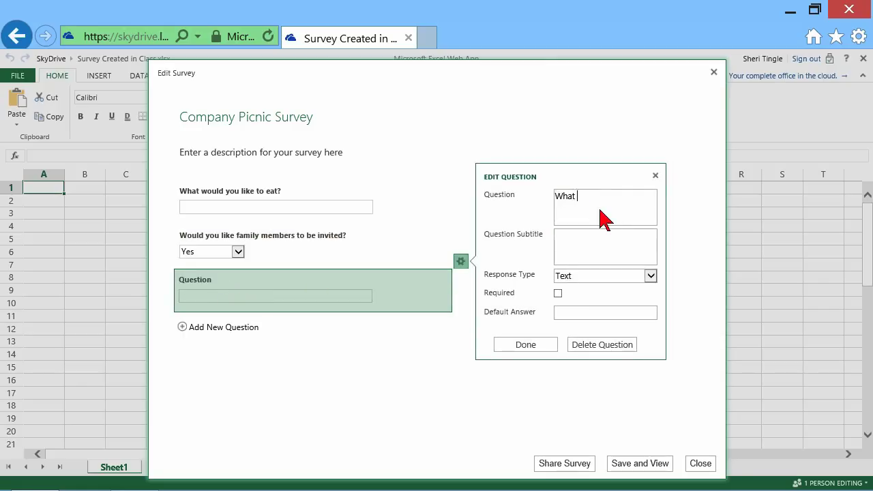
text(games w)
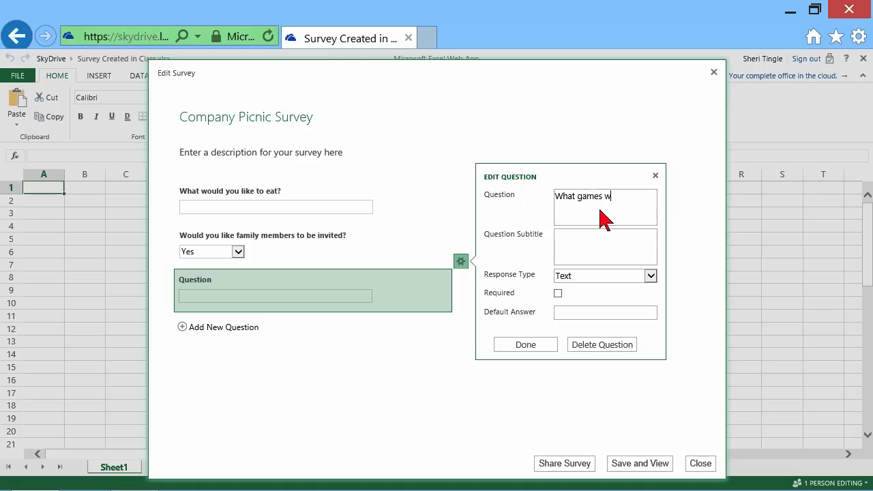
text(ould you sugge)
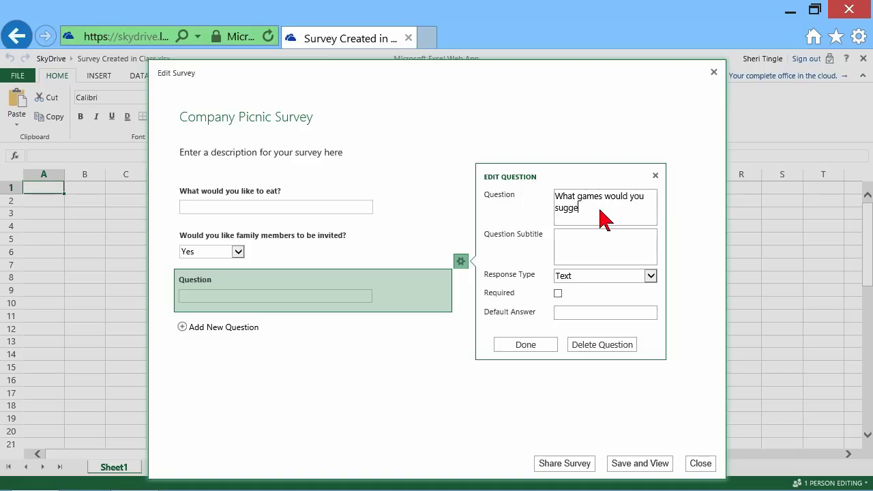
text(st we play?)
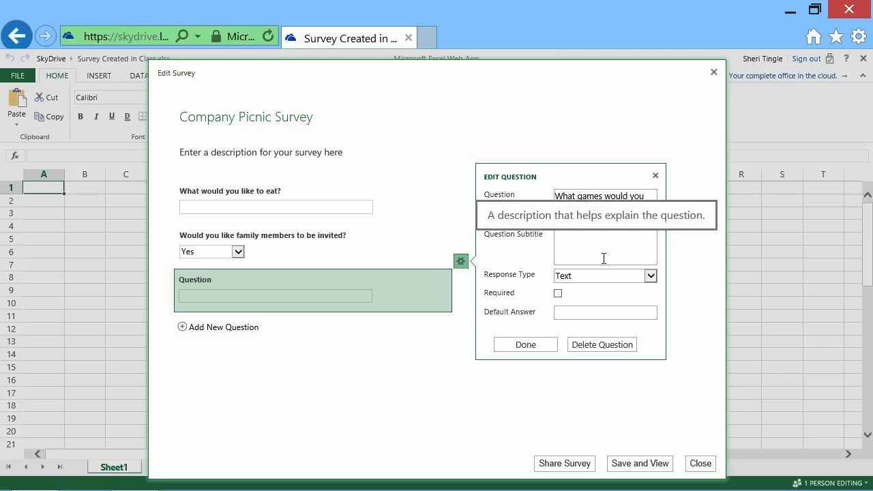
text(suggest we play?)
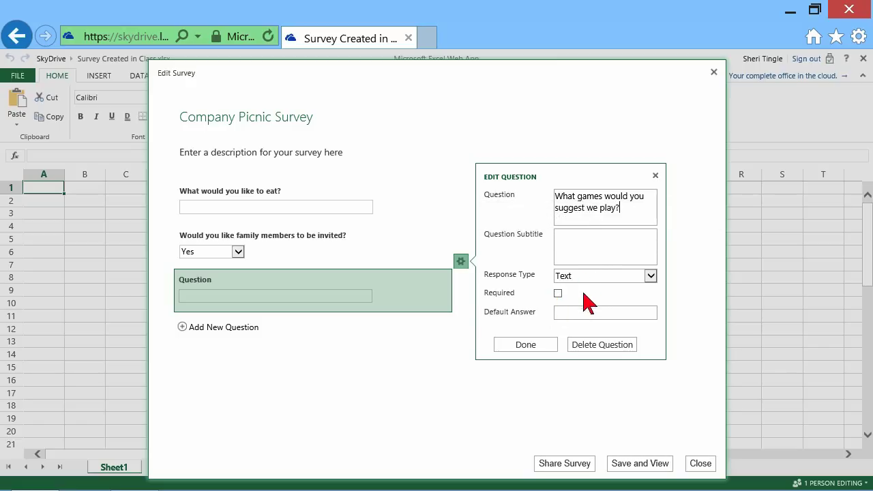
click(526, 344)
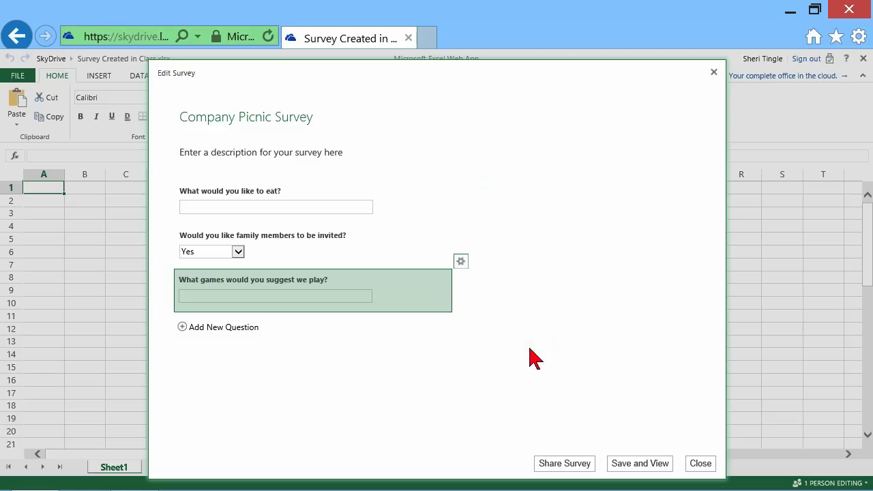
mouse_move(320, 328)
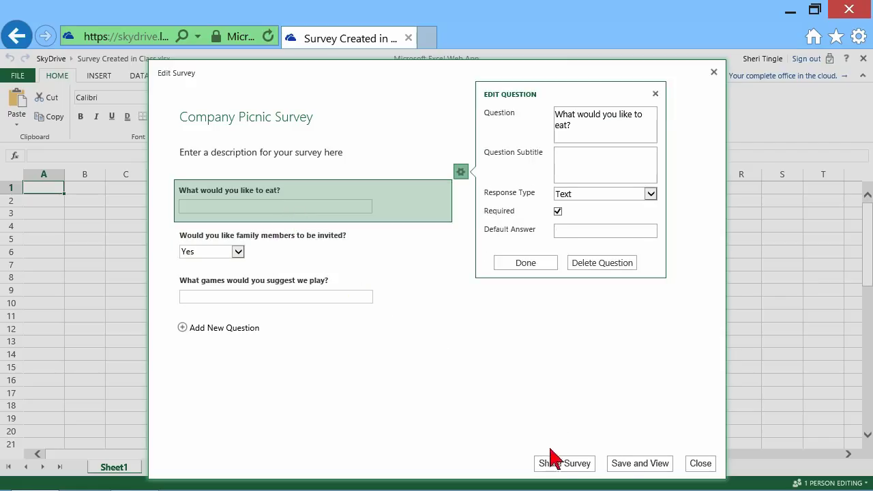
Share the survey, creating a link shortened to a short URL, then close the link window
click(525, 262)
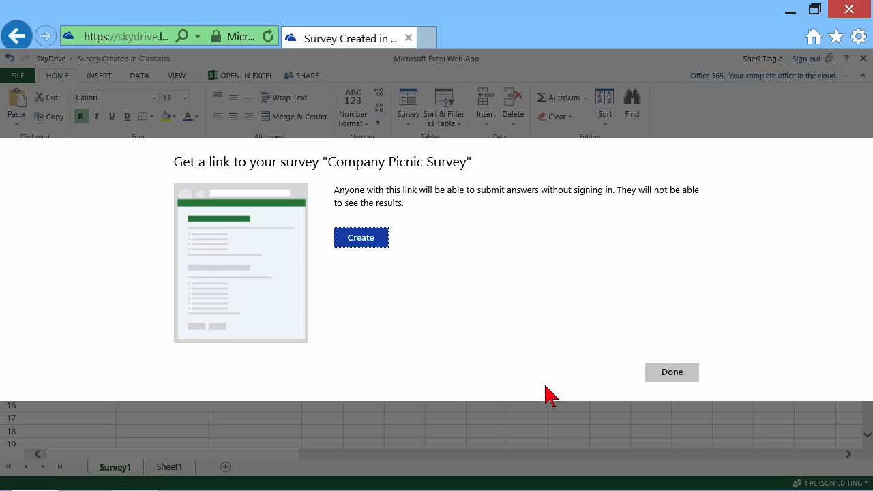
mouse_move(320, 202)
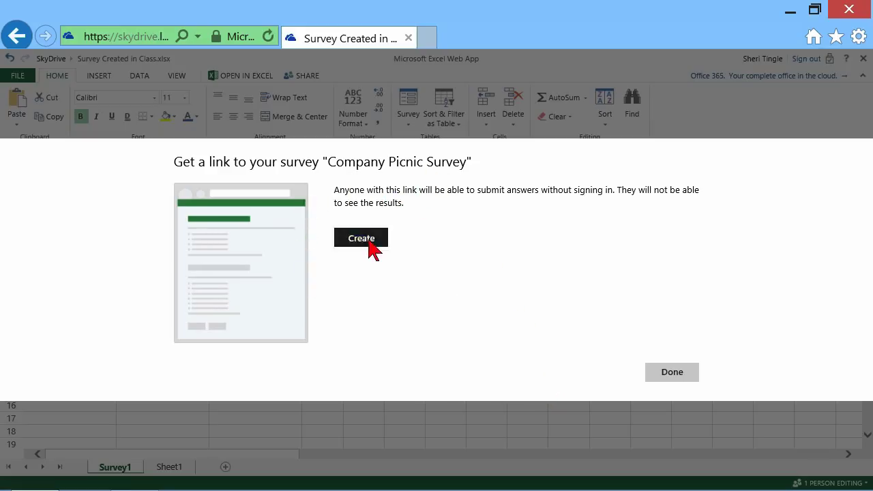
click(361, 238)
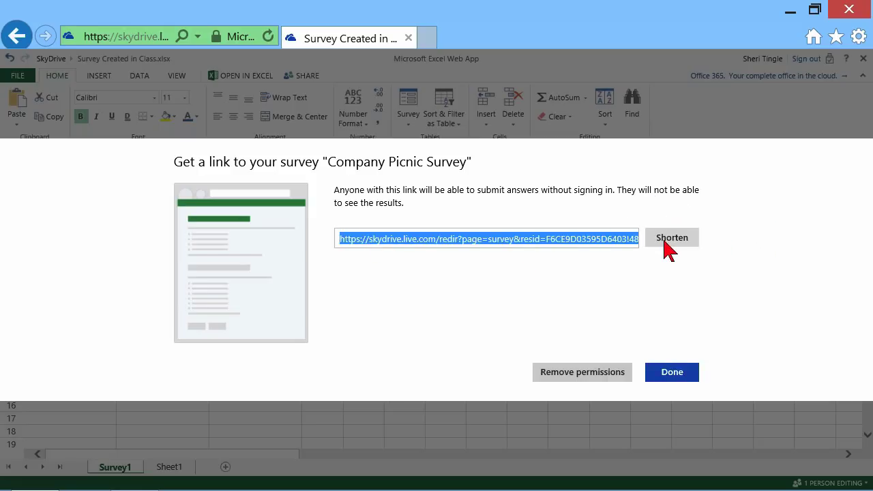
click(672, 237)
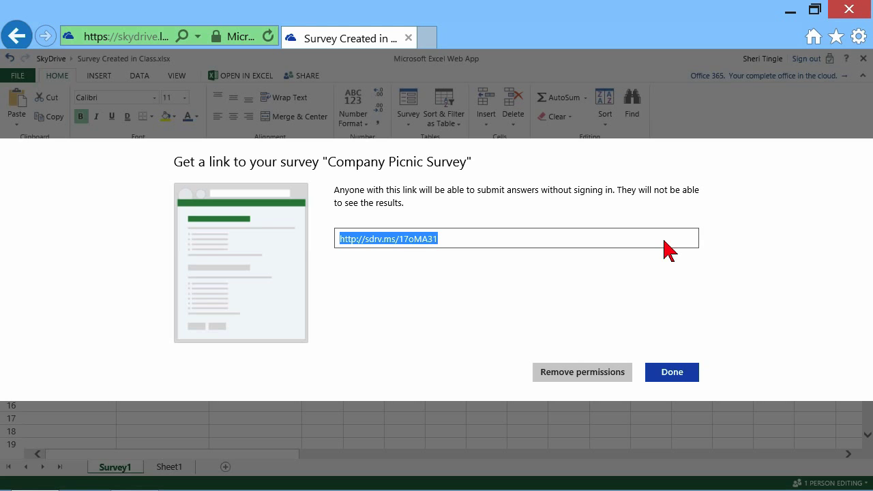
mouse_move(543, 245)
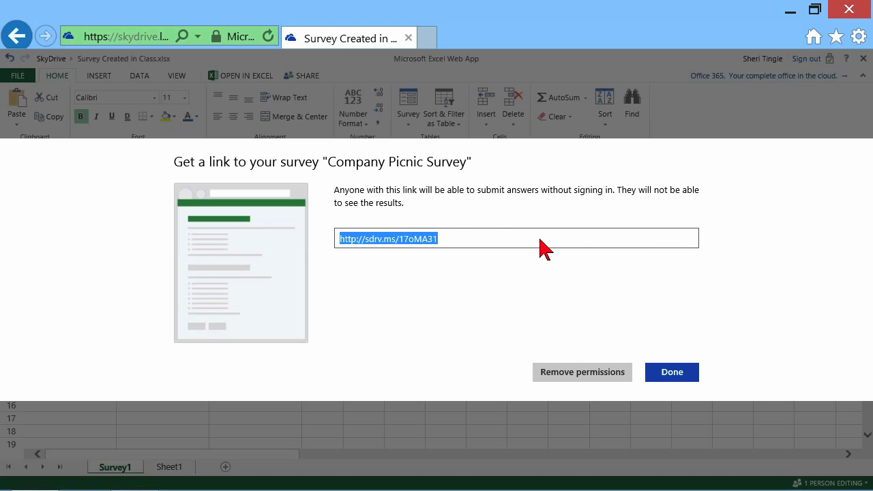
mouse_move(346, 208)
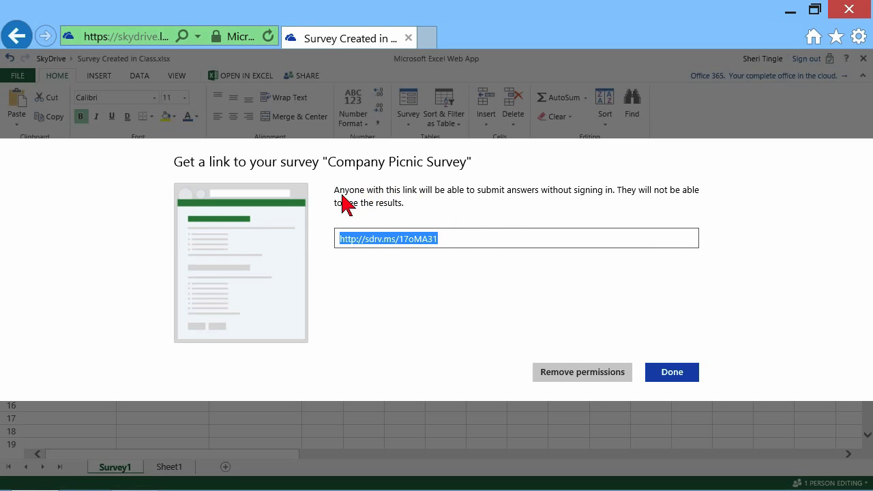
mouse_move(416, 283)
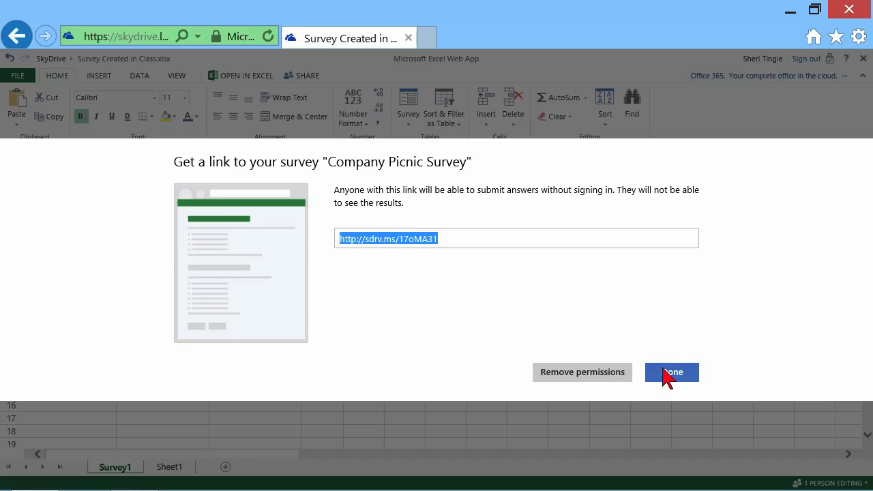
click(671, 371)
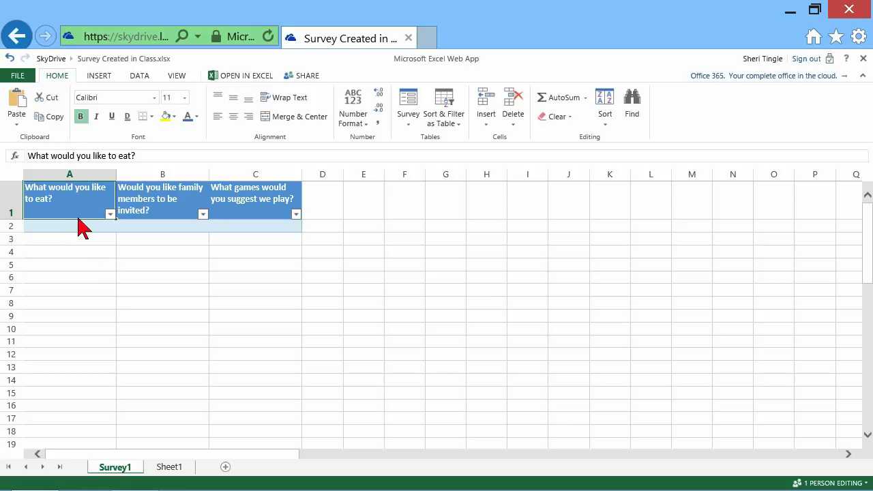
mouse_move(225, 289)
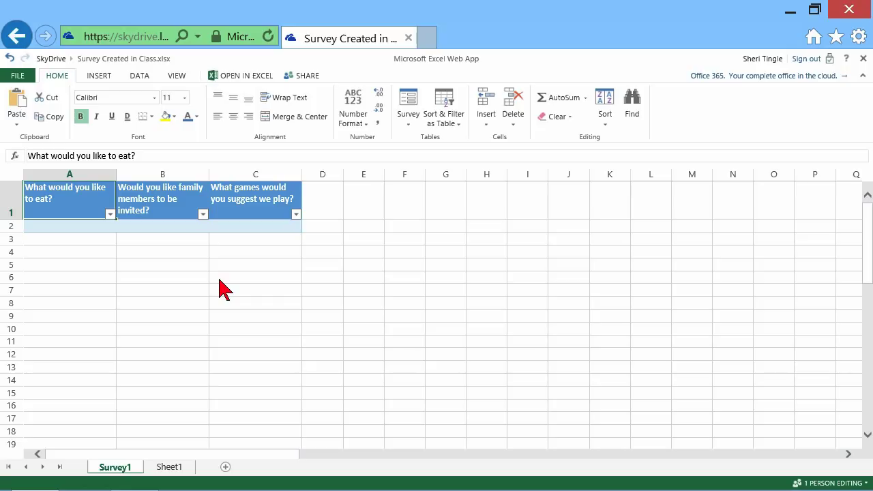
mouse_move(443, 153)
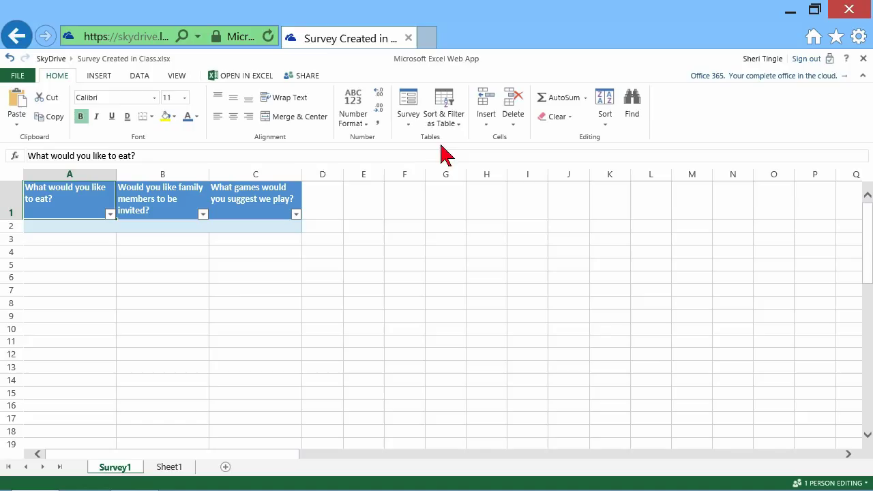
View the survey as a respondent and answer Pizza and Yes to the first two questions
click(408, 106)
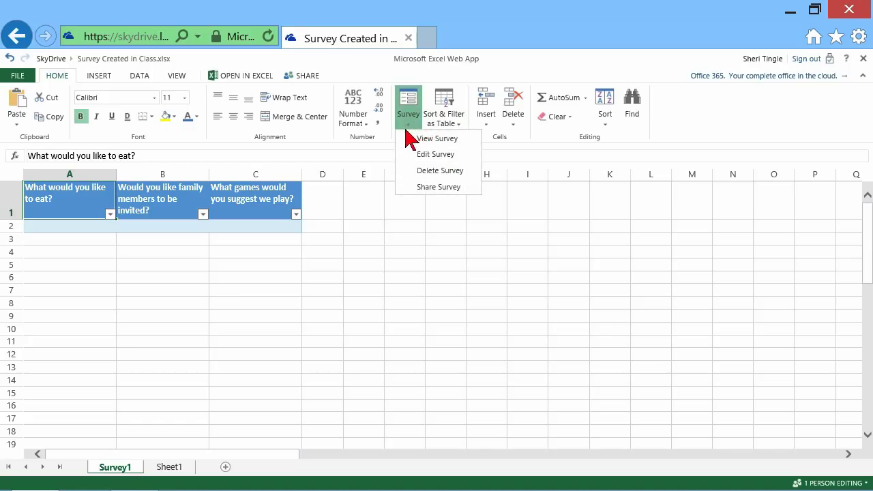
click(436, 139)
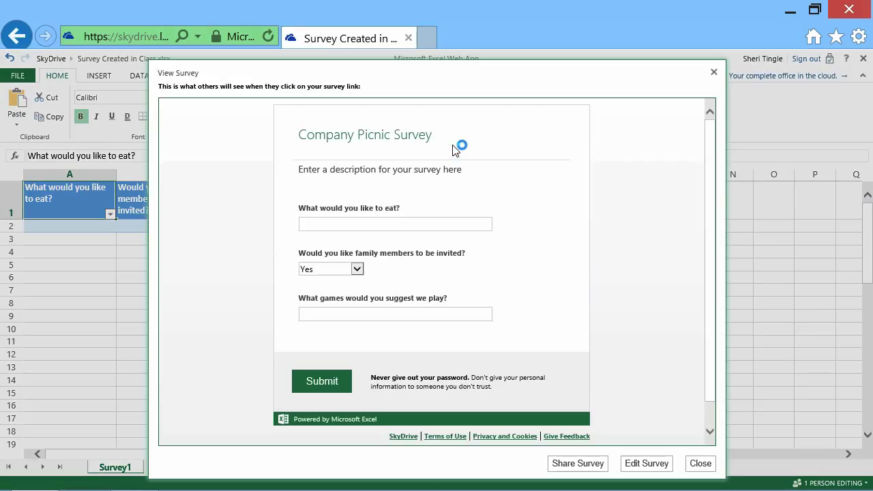
click(396, 224)
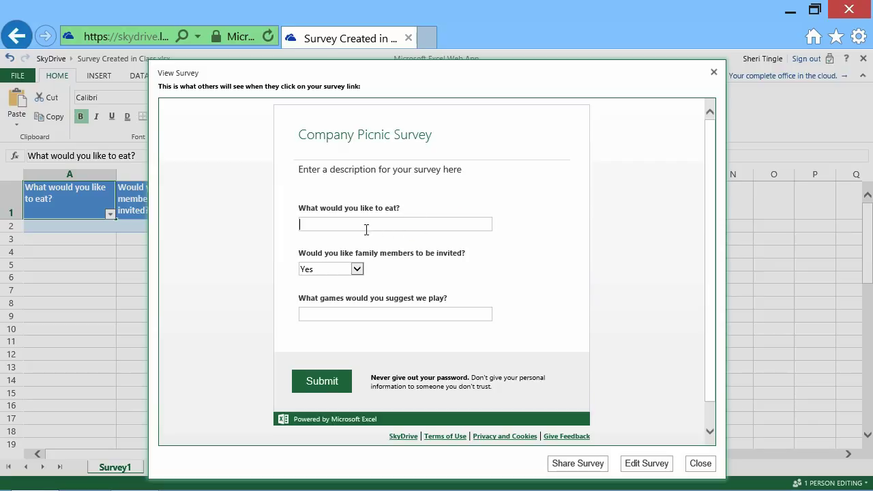
text(Pizz)
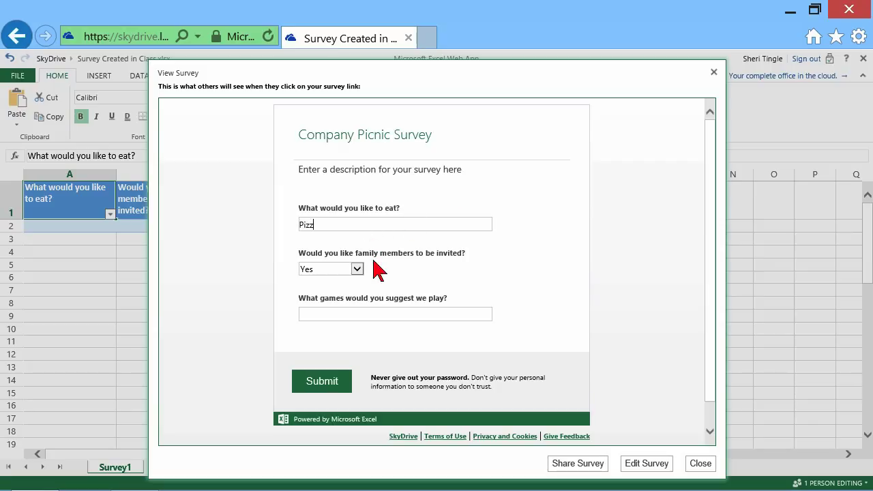
click(356, 267)
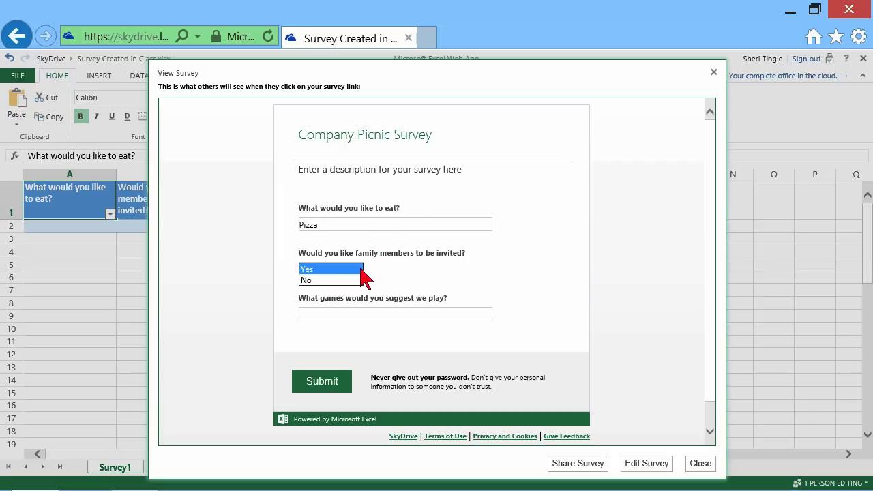
click(306, 280)
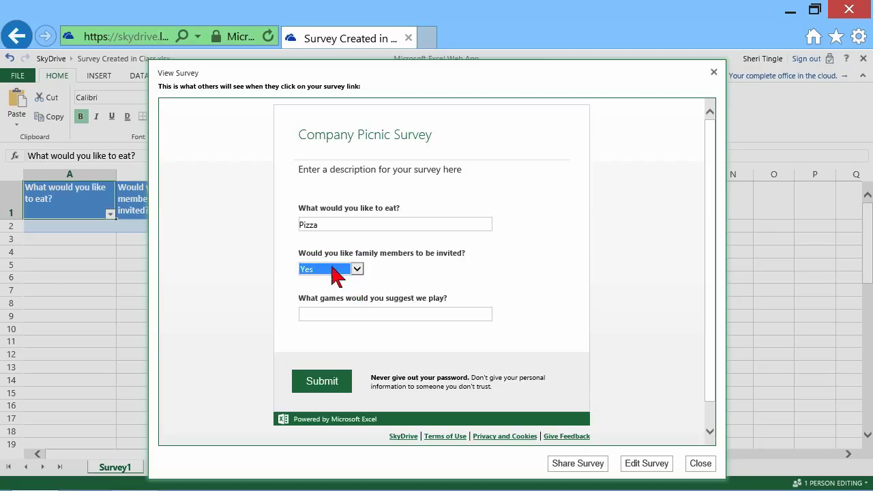
Answer Twister to the games question and submit the test response
click(396, 313)
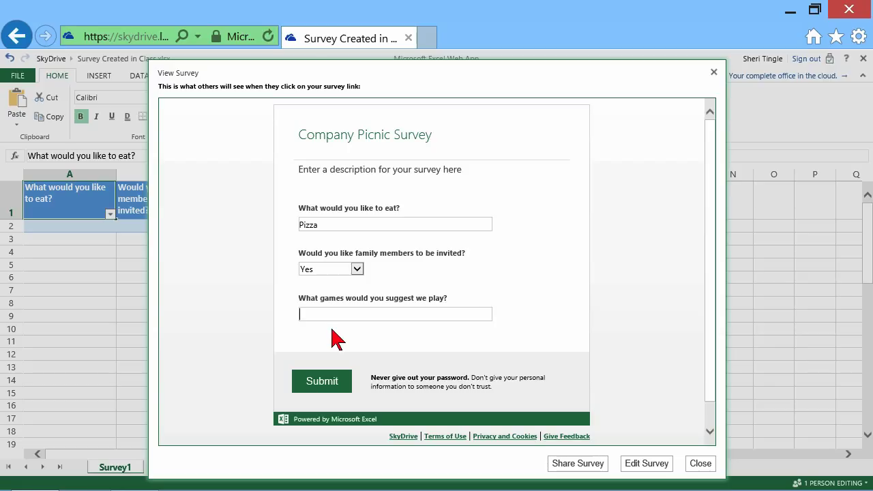
text(Twist)
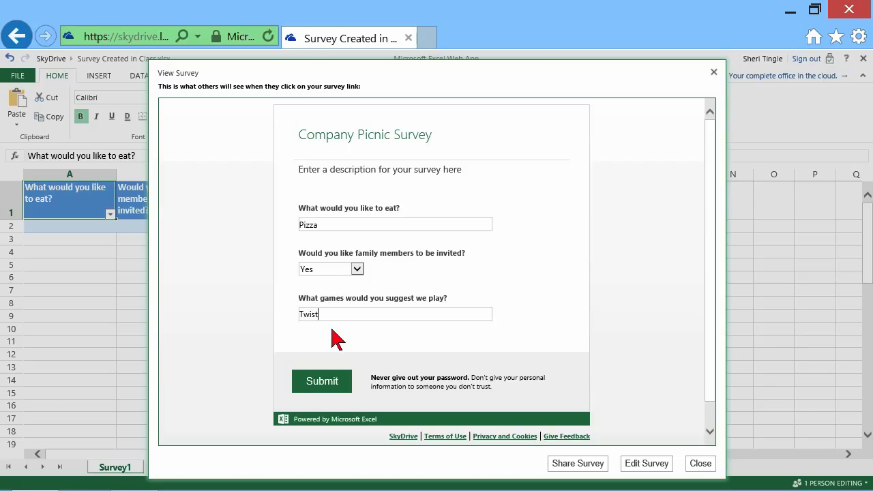
click(322, 381)
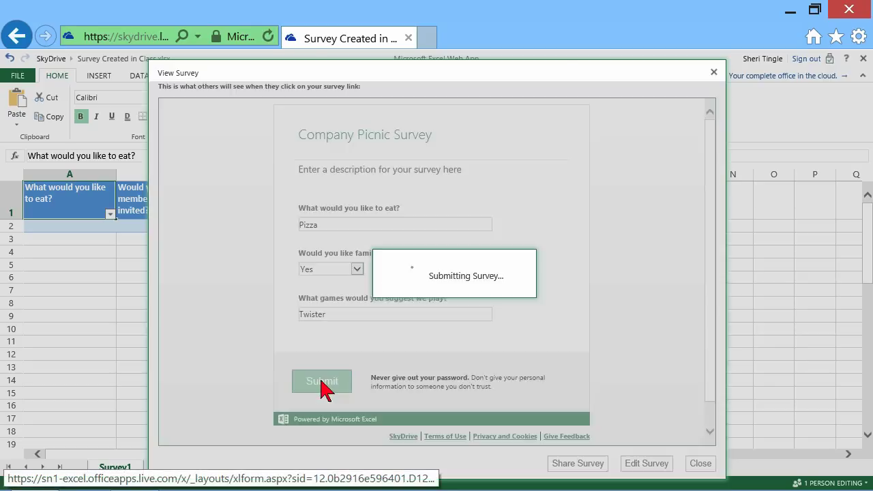
click(323, 381)
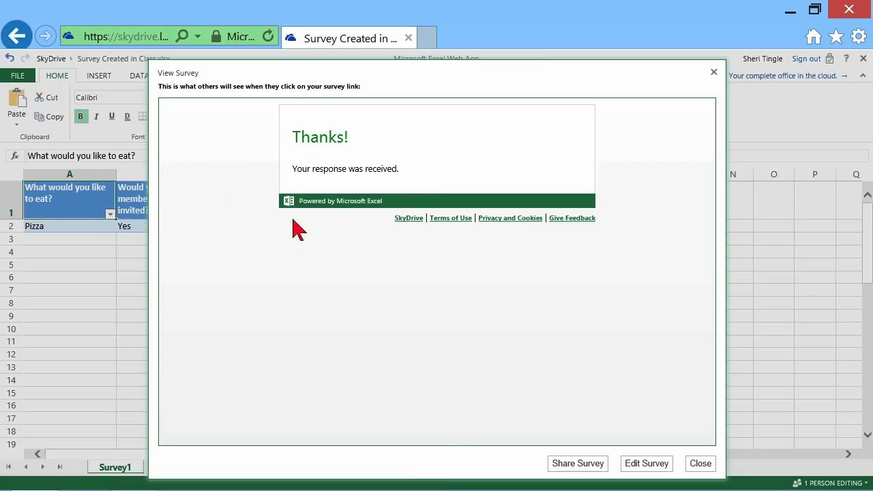
mouse_move(716, 71)
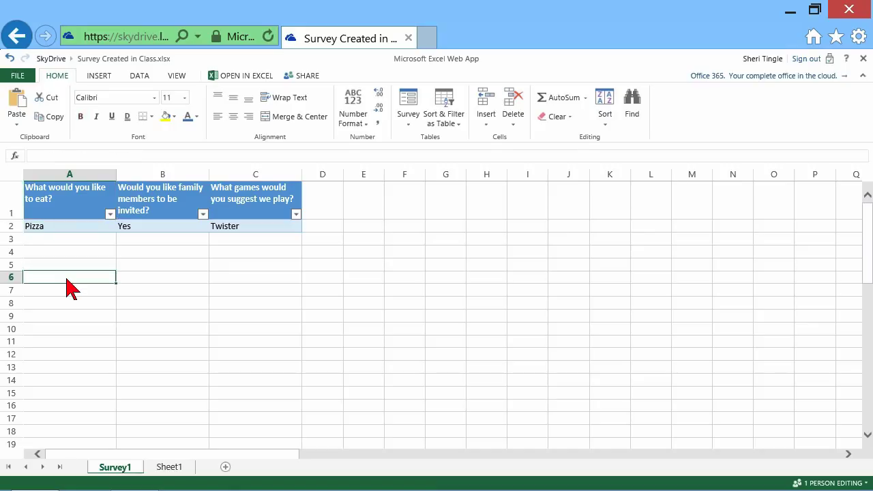
mouse_move(71, 257)
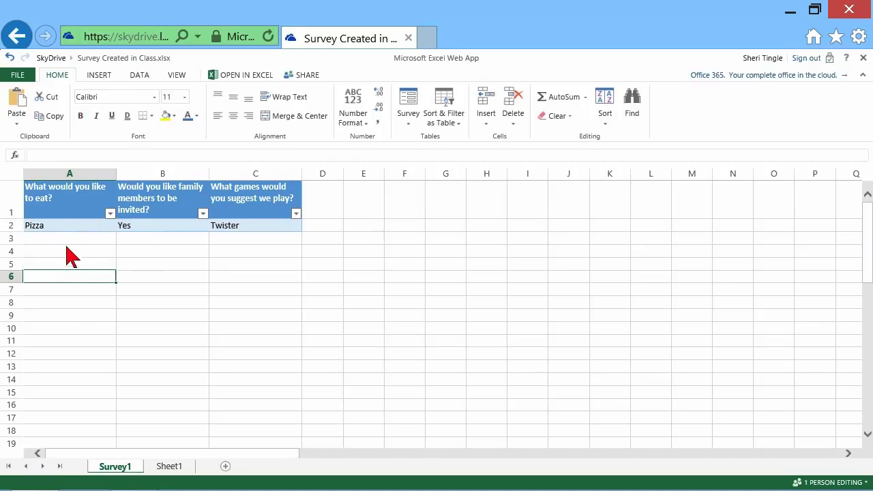
mouse_move(246, 290)
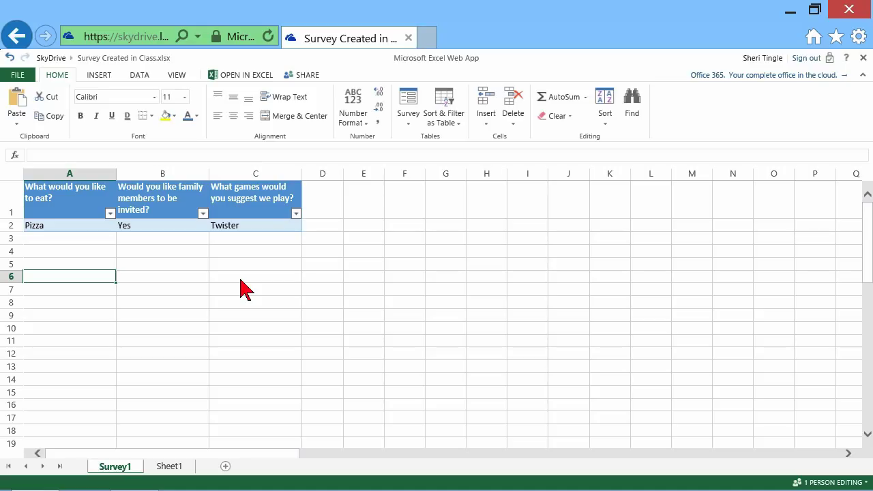
mouse_move(257, 295)
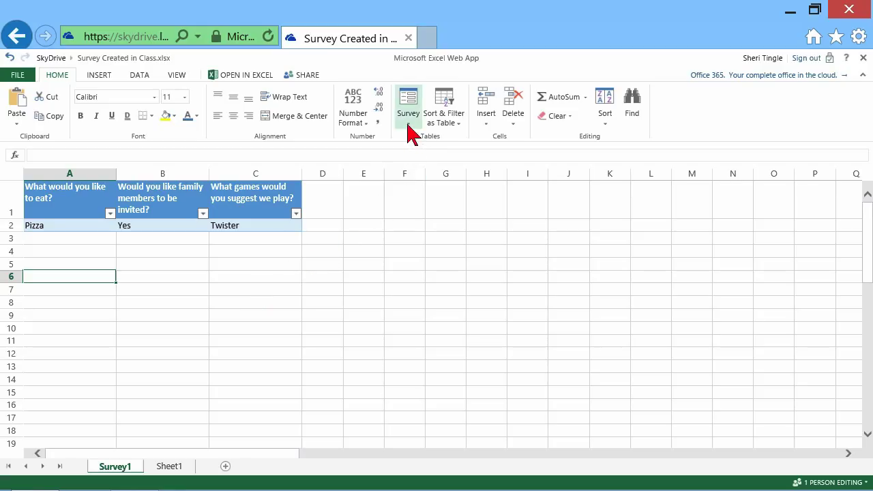
Review the Survey dropdown's Edit, Delete and Share actions, then leave the browser for the desktop
click(408, 103)
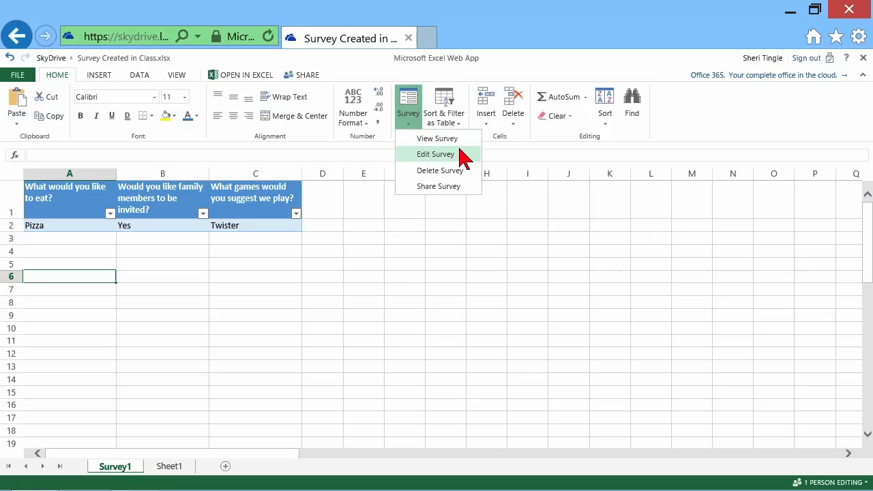
mouse_move(439, 171)
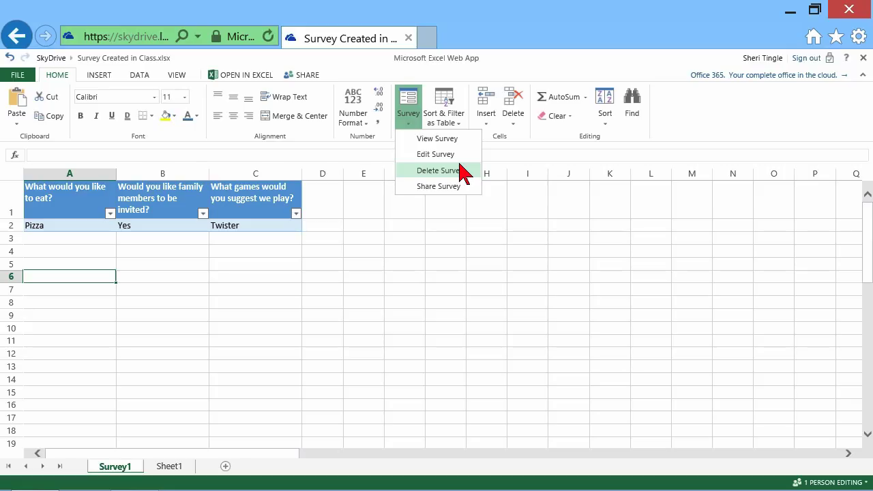
click(330, 239)
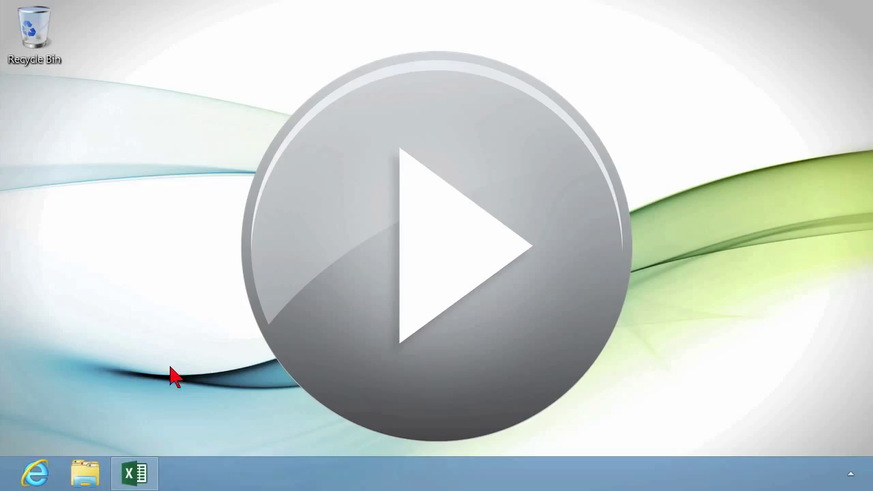
Launch Excel 2013 and open 'Survey Created in Class.xlsx' from SkyDrive, showing the Pizza, Yes, Twister row
click(134, 474)
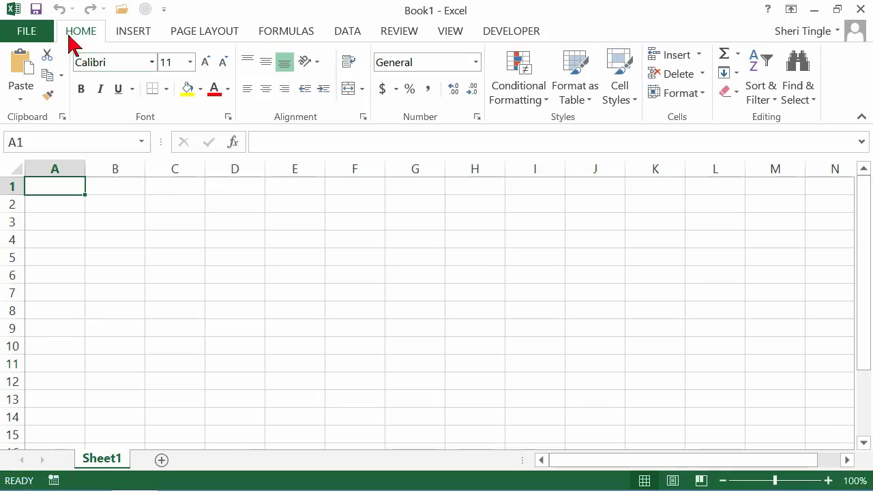
click(27, 30)
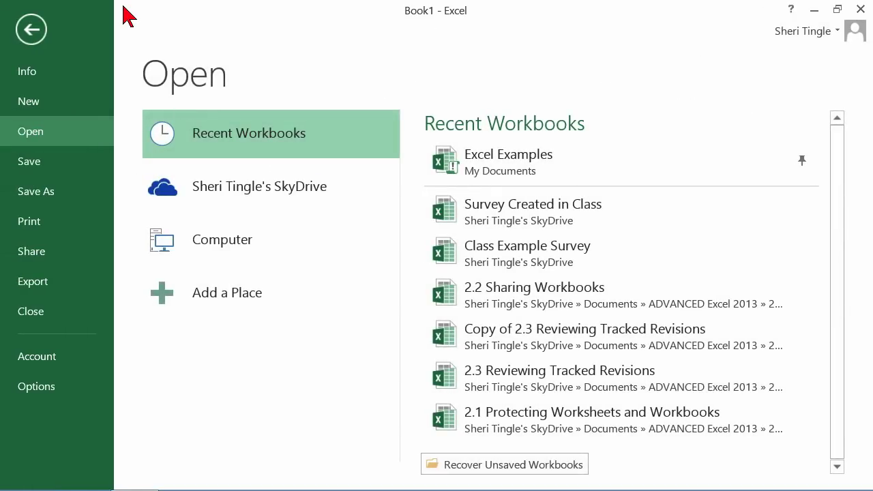
click(259, 185)
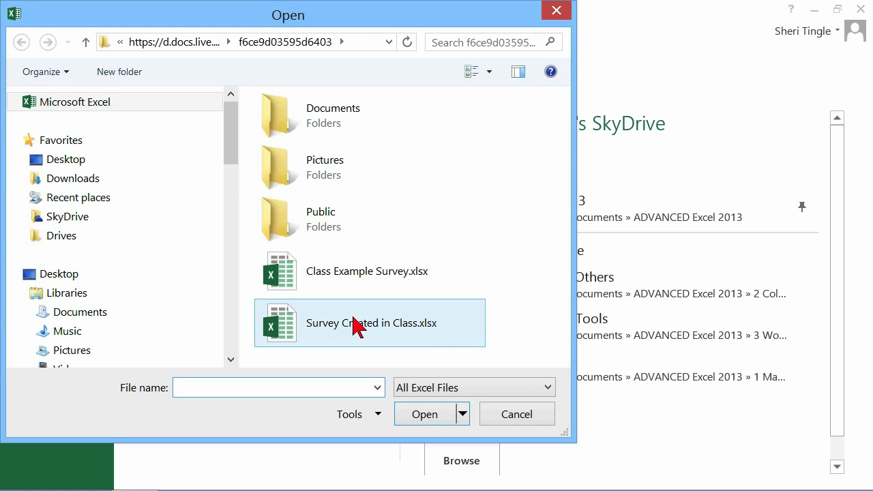
click(371, 322)
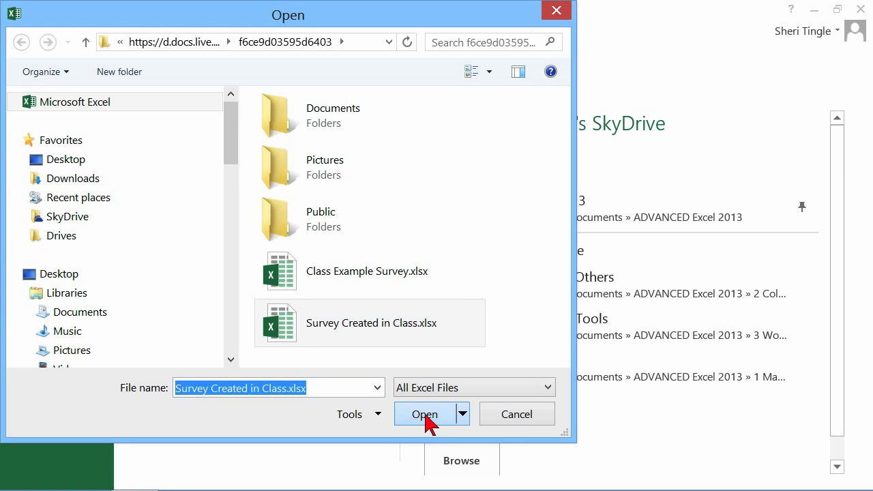
click(423, 415)
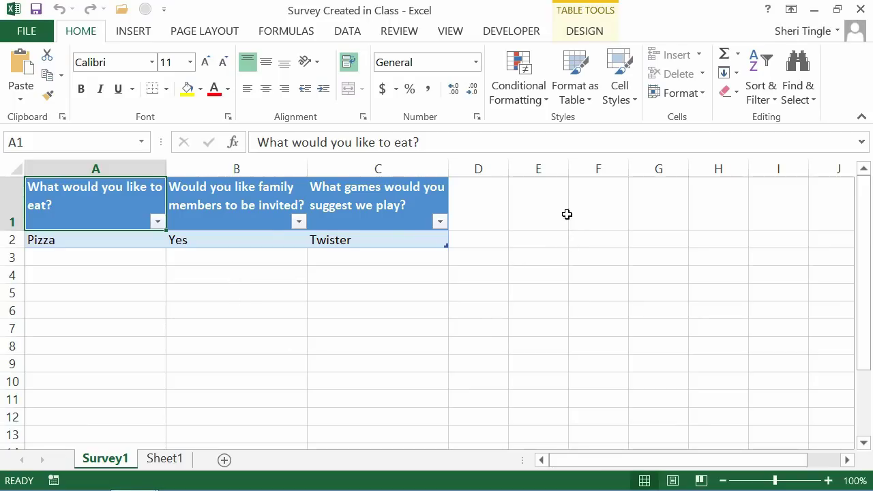
click(598, 202)
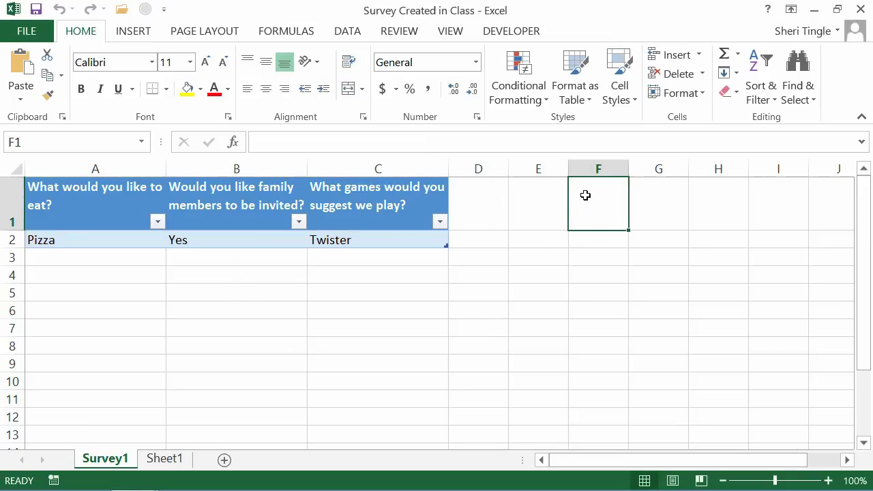